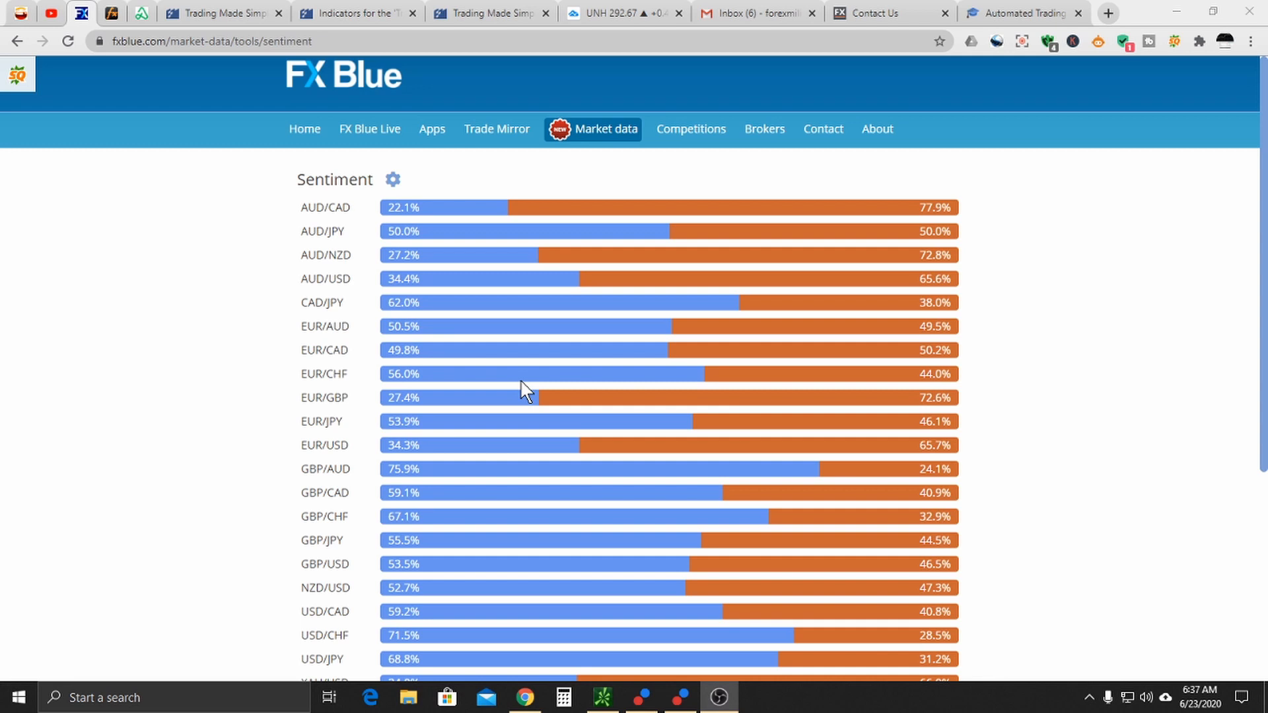
mouse_move(849, 591)
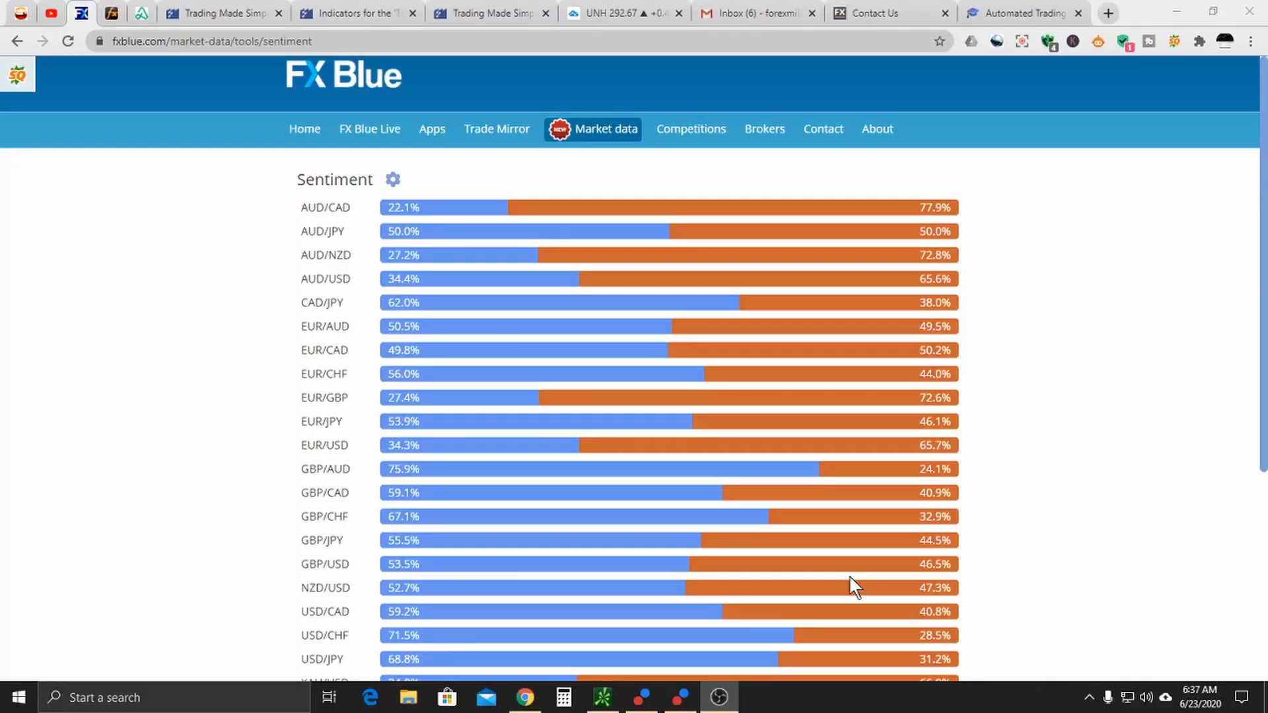
mouse_move(1090, 414)
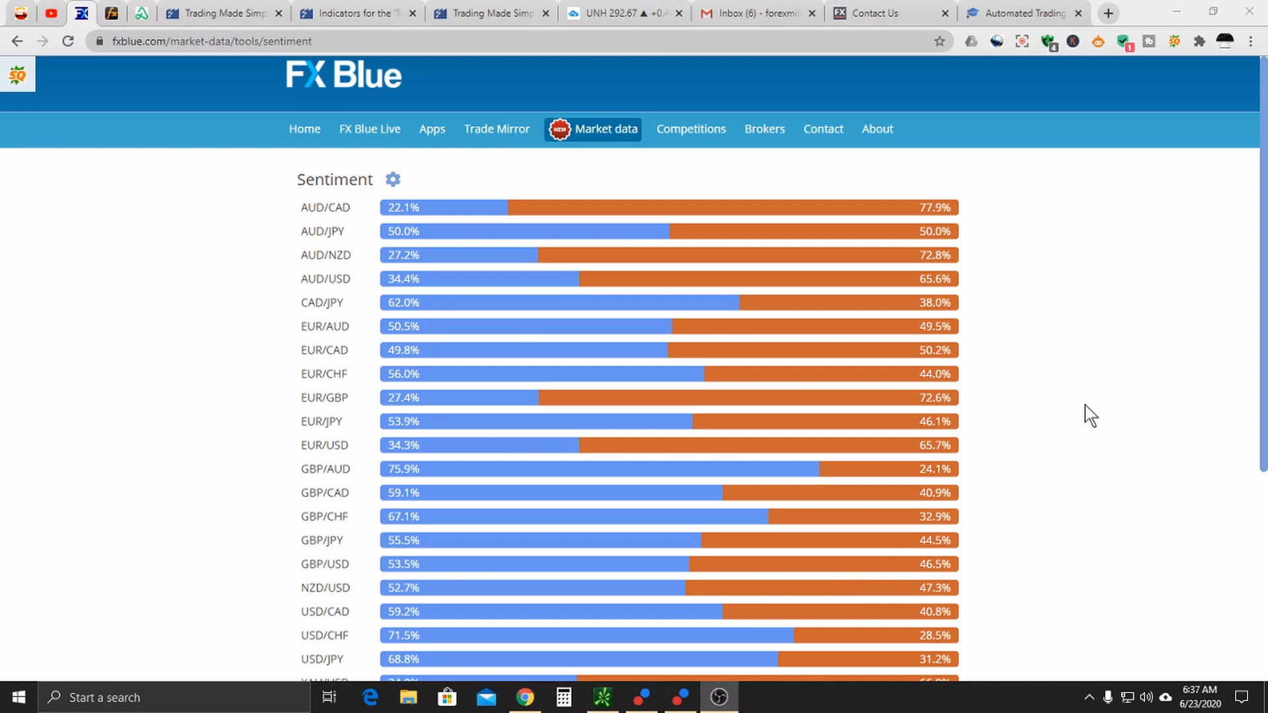
mouse_move(1080, 387)
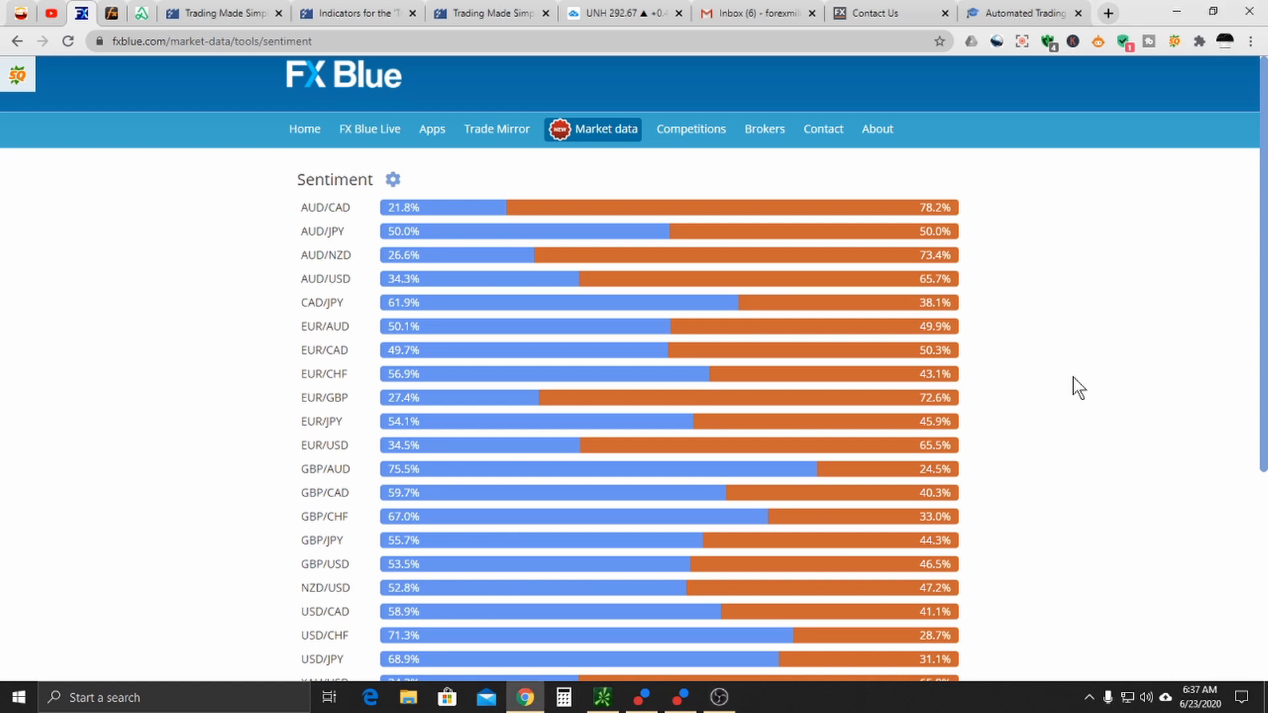
mouse_move(189, 236)
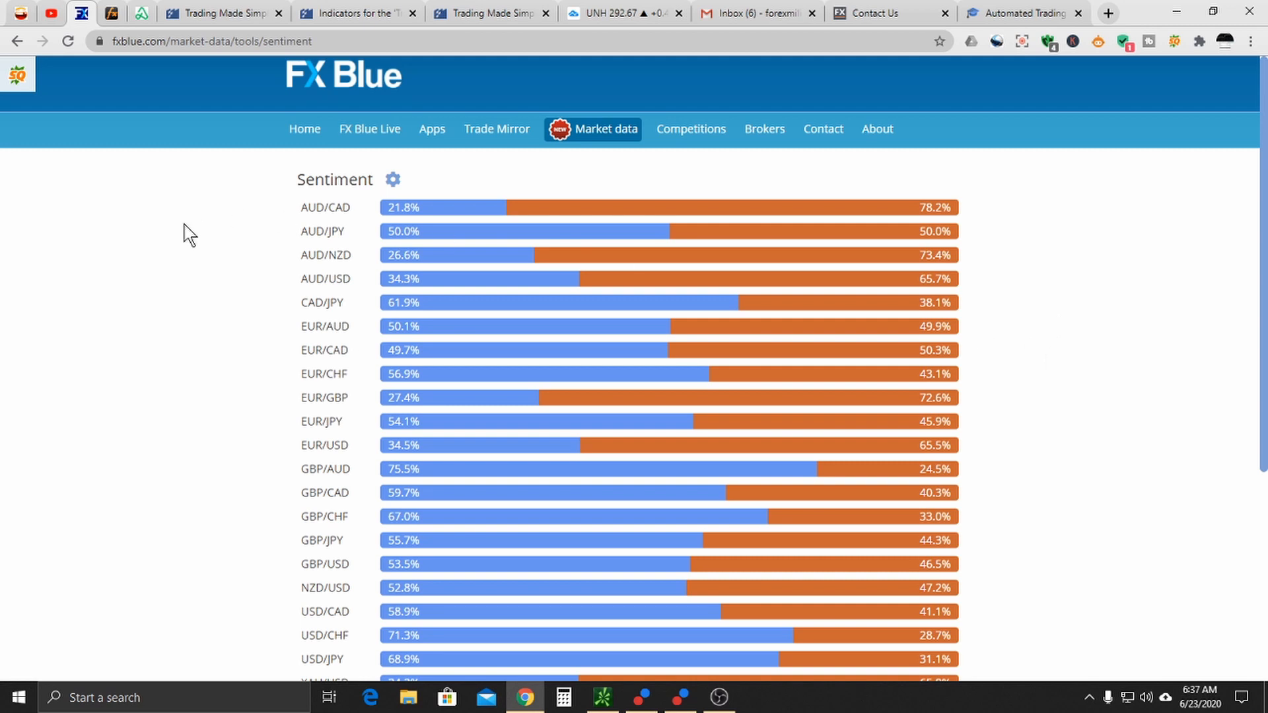
mouse_move(210, 268)
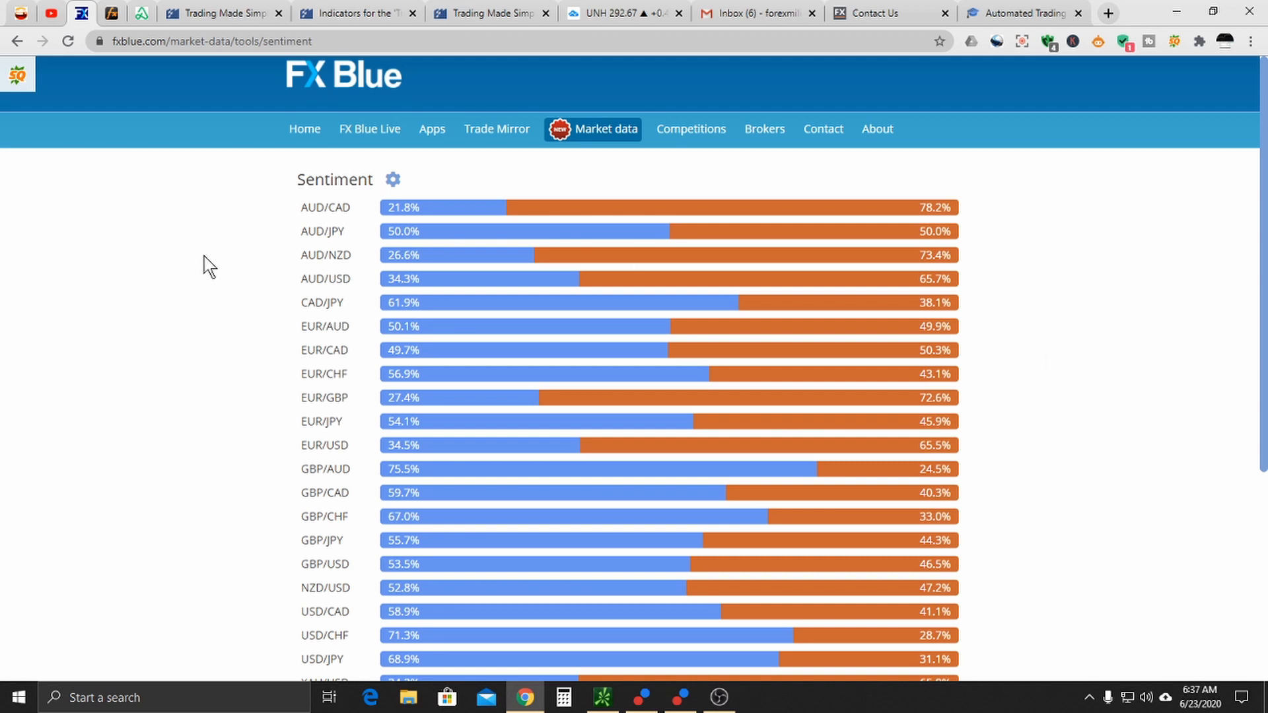
mouse_move(225, 253)
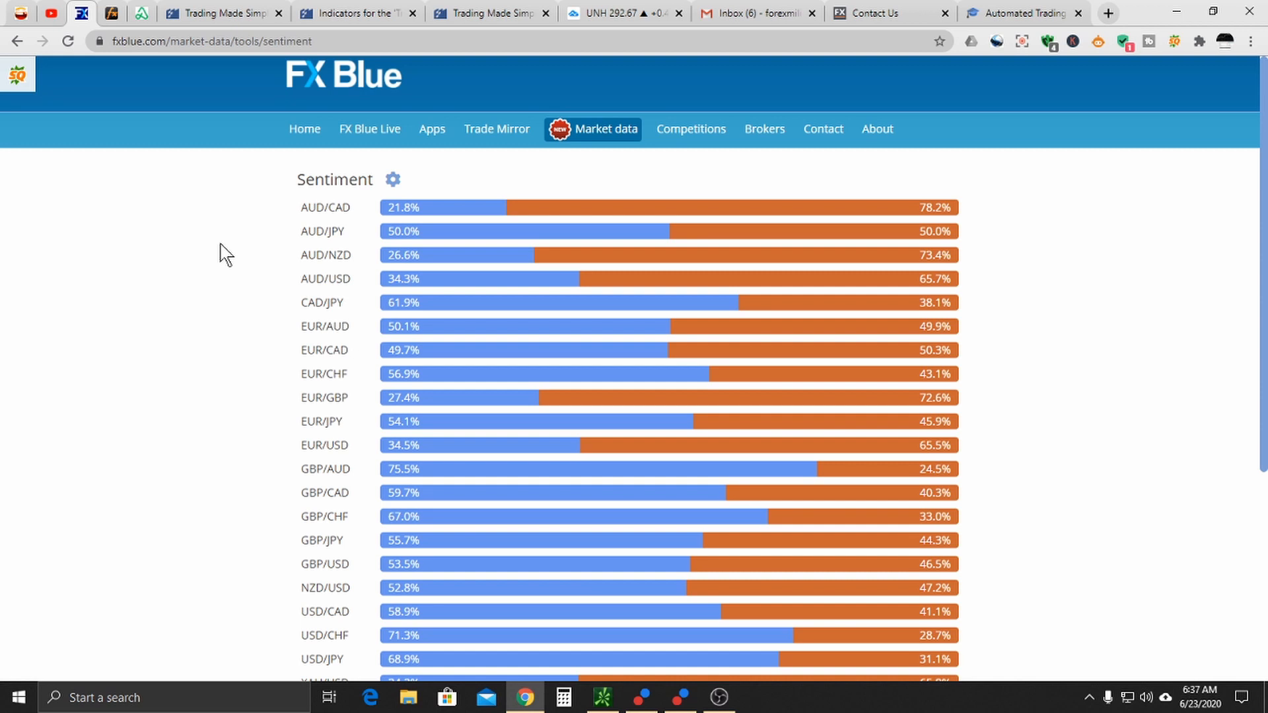
mouse_move(598, 137)
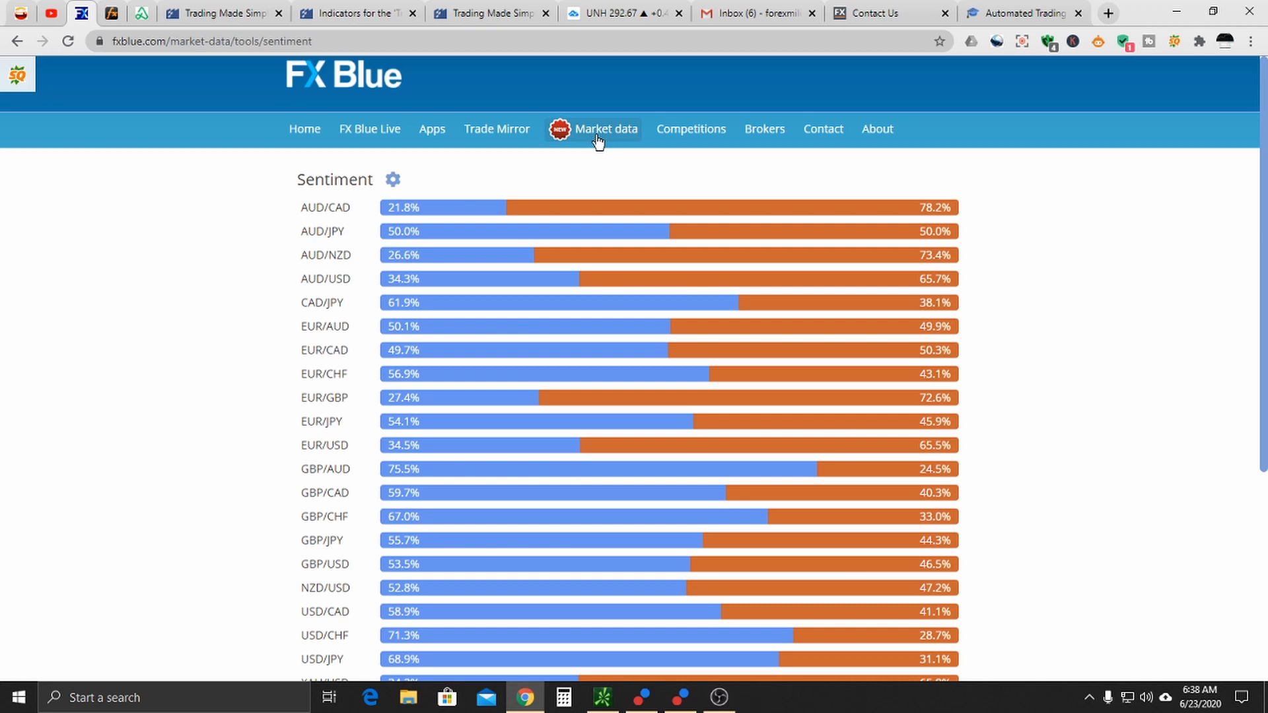
Step: Navigate to the Market data section from the FX Blue navigation bar
click(605, 129)
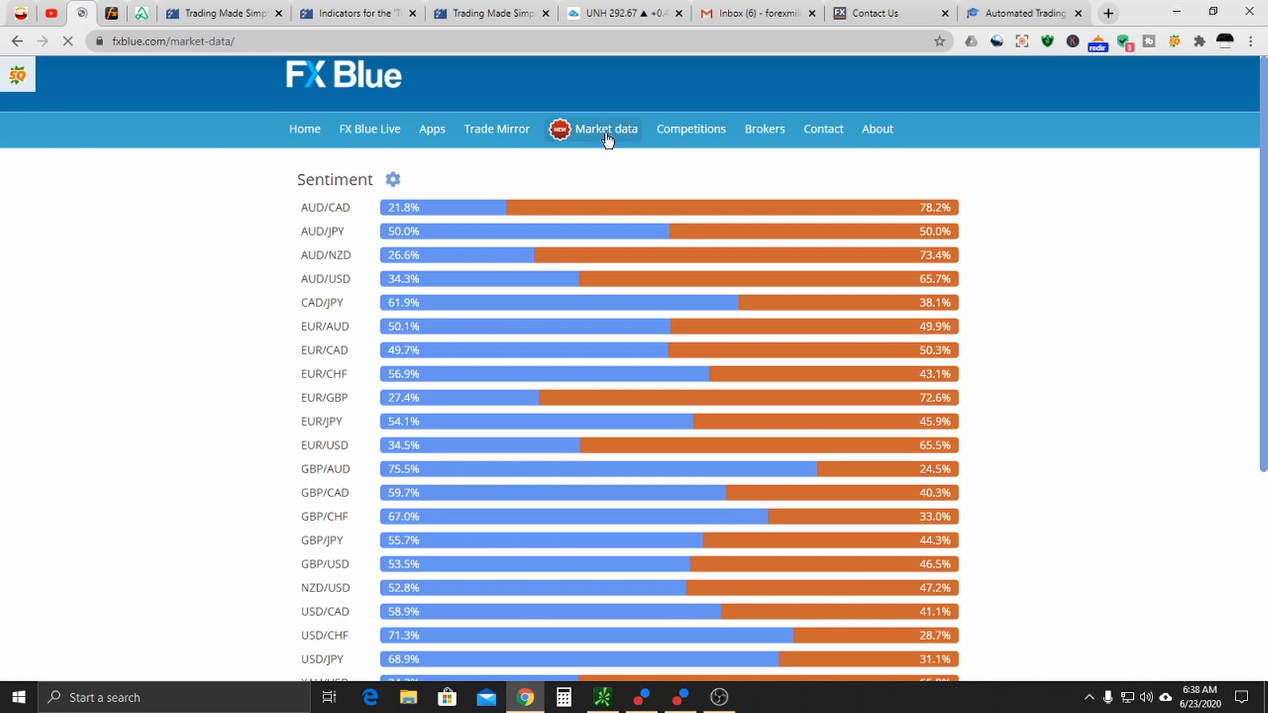
click(607, 128)
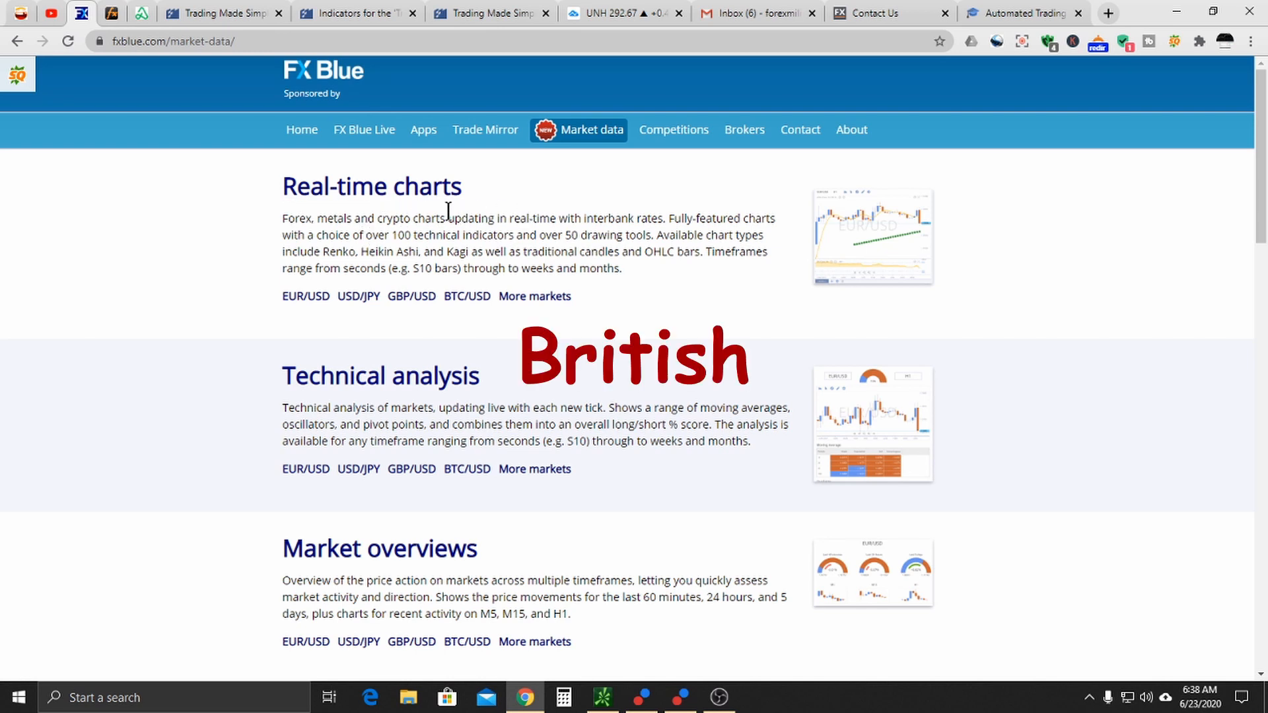
mouse_move(444, 214)
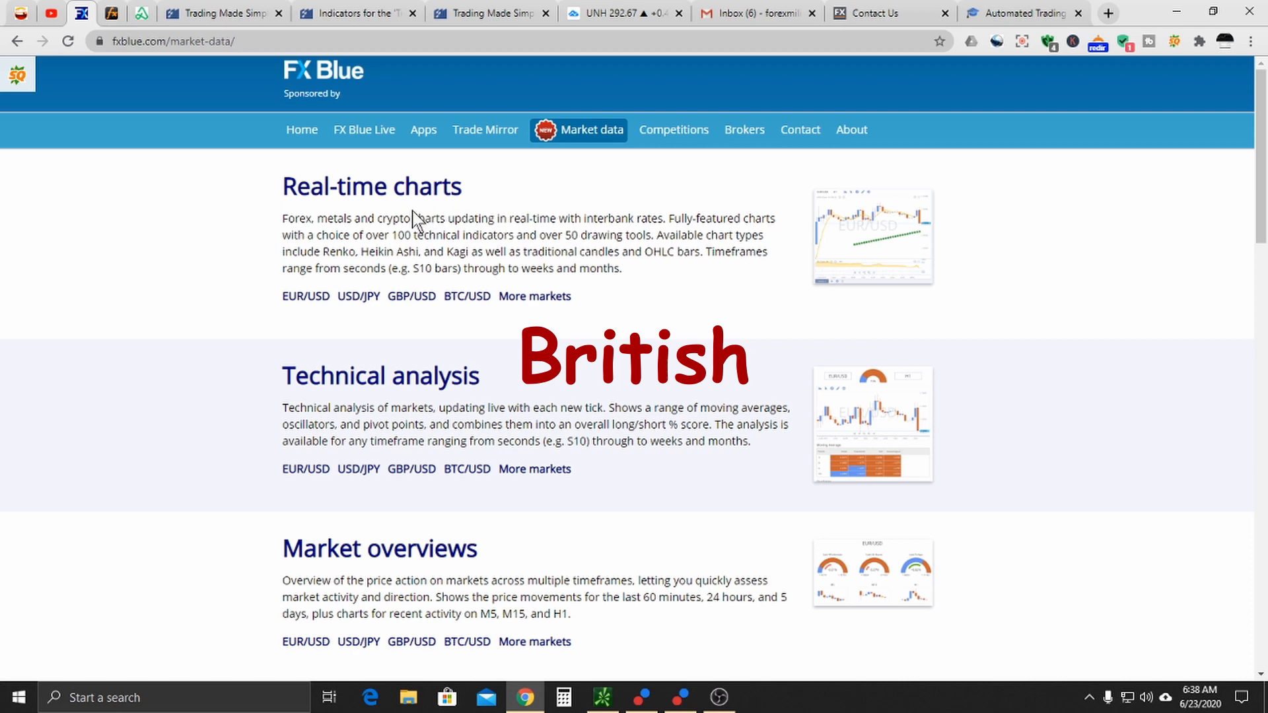
Step: Scroll down the Market data page to reach the Calculators list (profit, pip and other calculators)
scroll(down, 3)
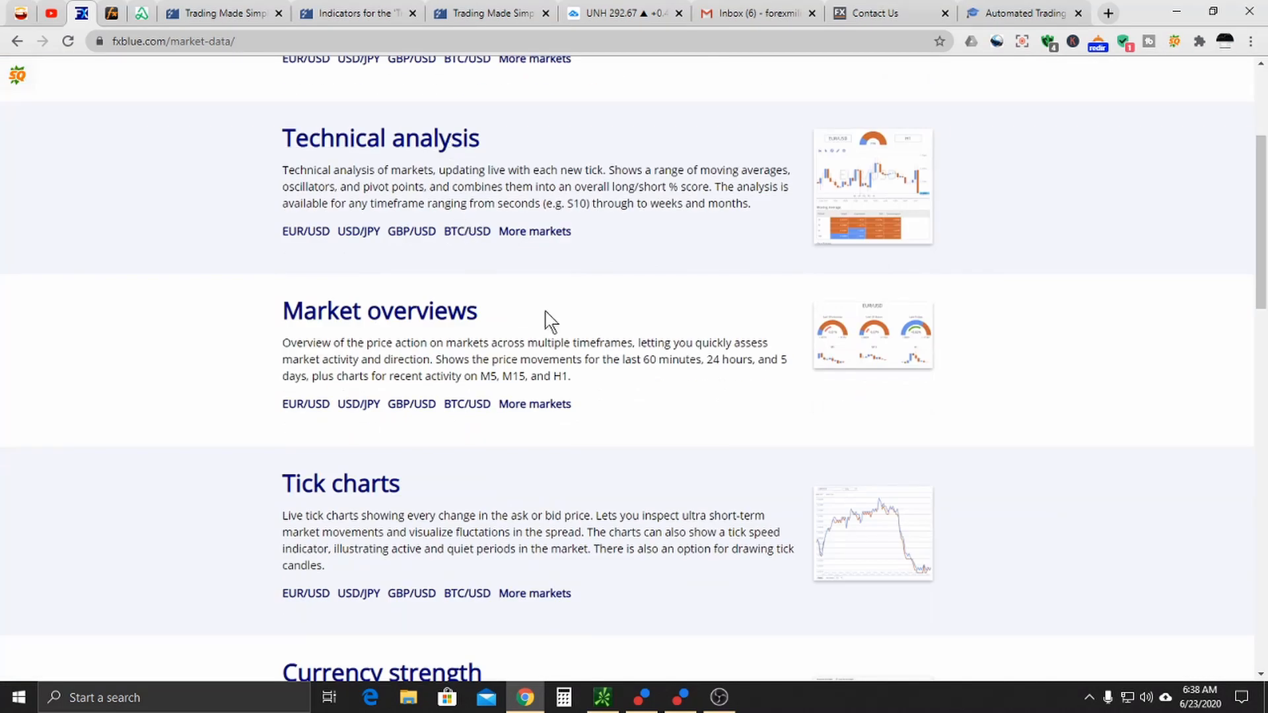
scroll(down, 3)
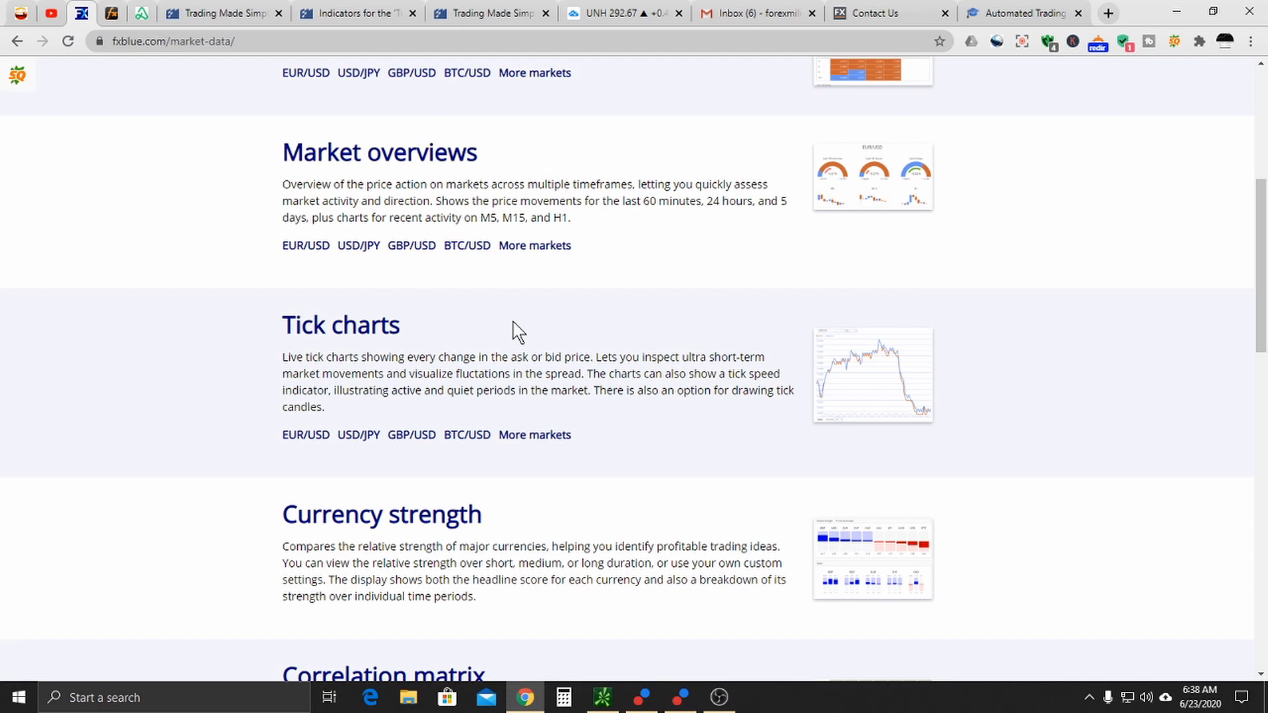
scroll(down, 3)
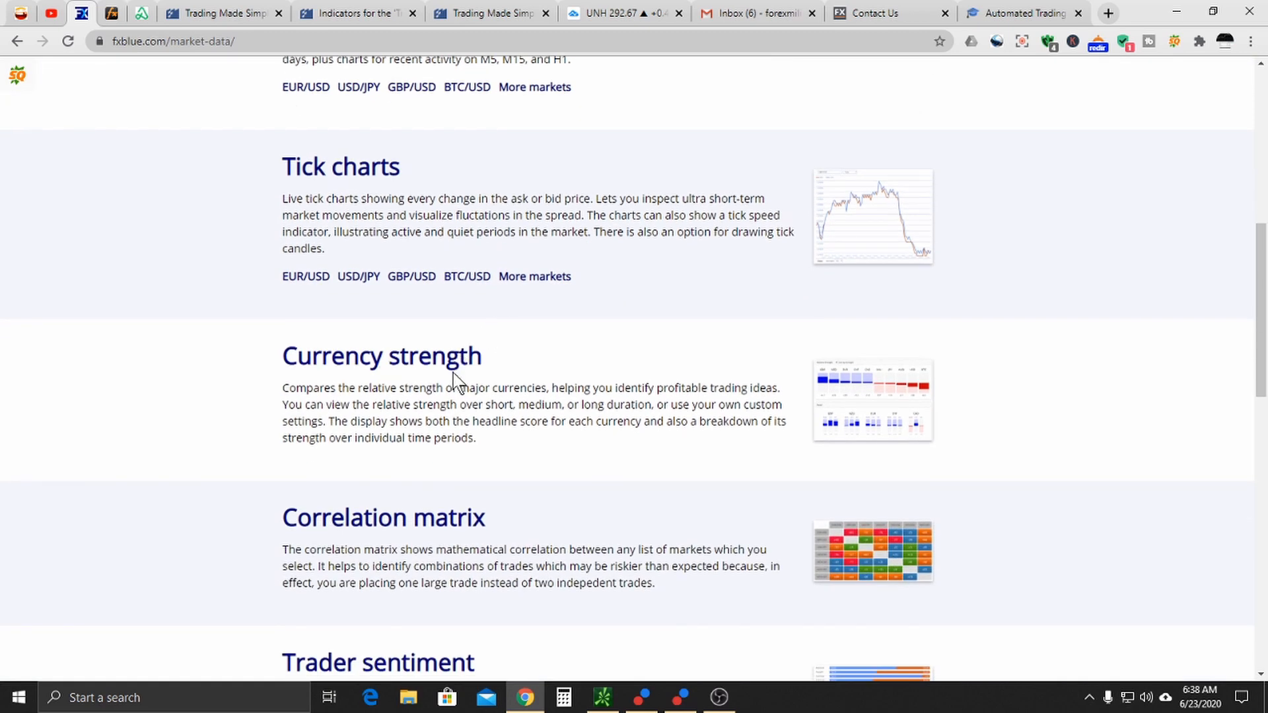
scroll(down, 3)
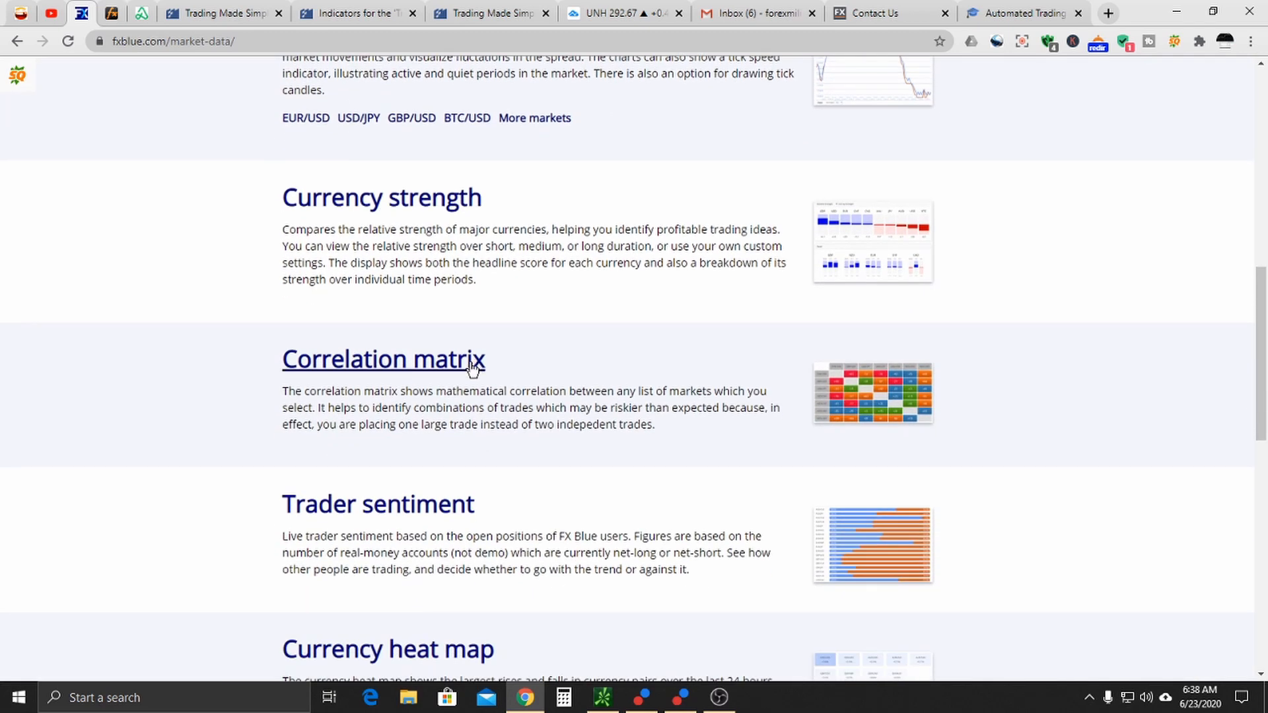
scroll(down, 3)
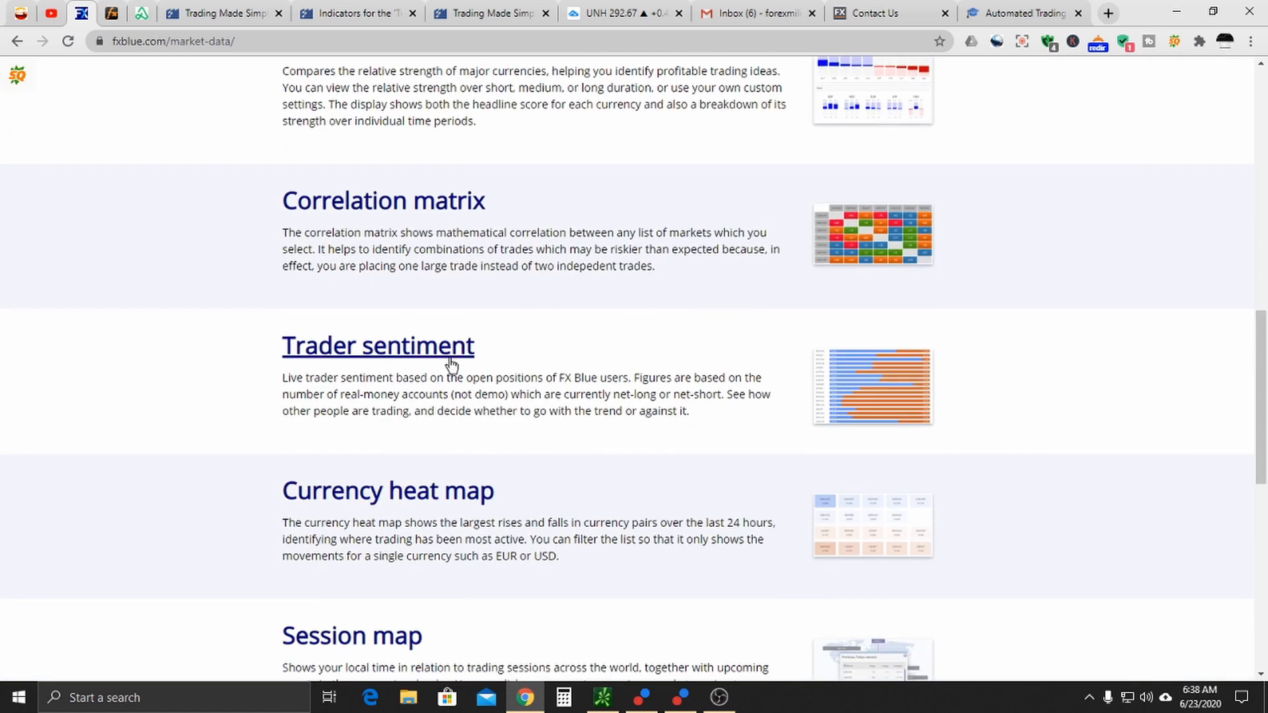
mouse_move(398, 356)
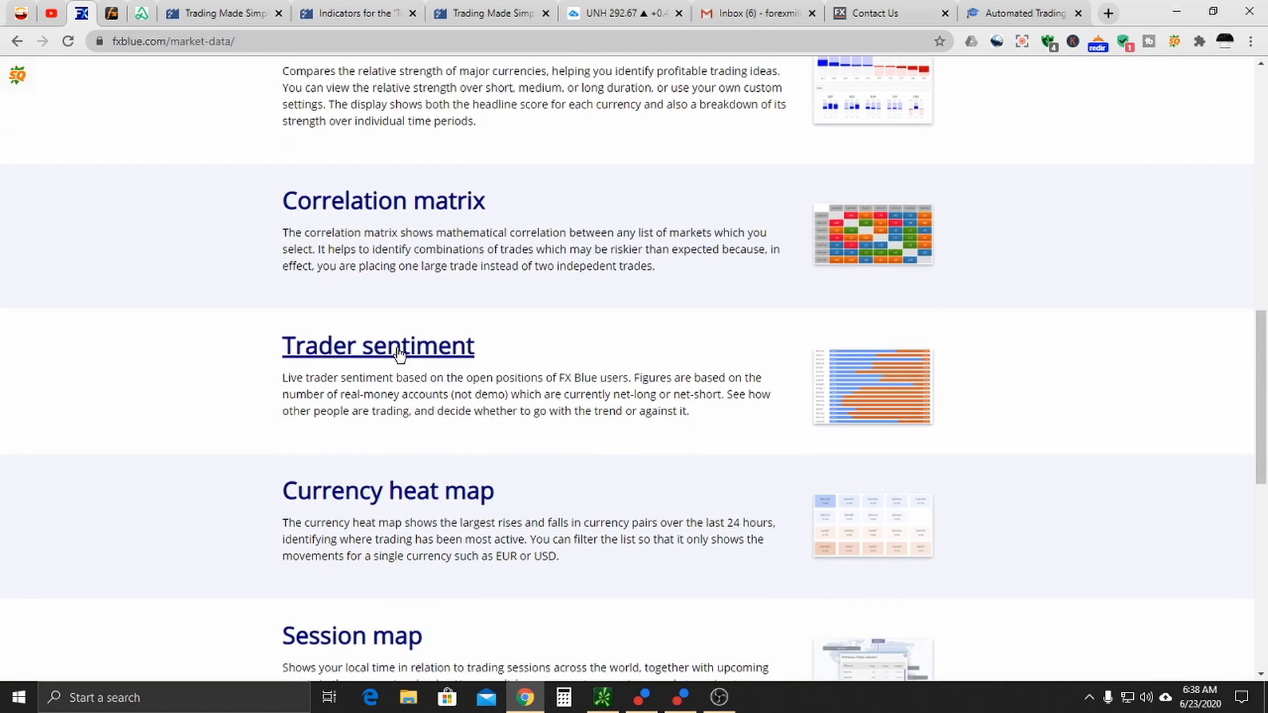
scroll(down, 3)
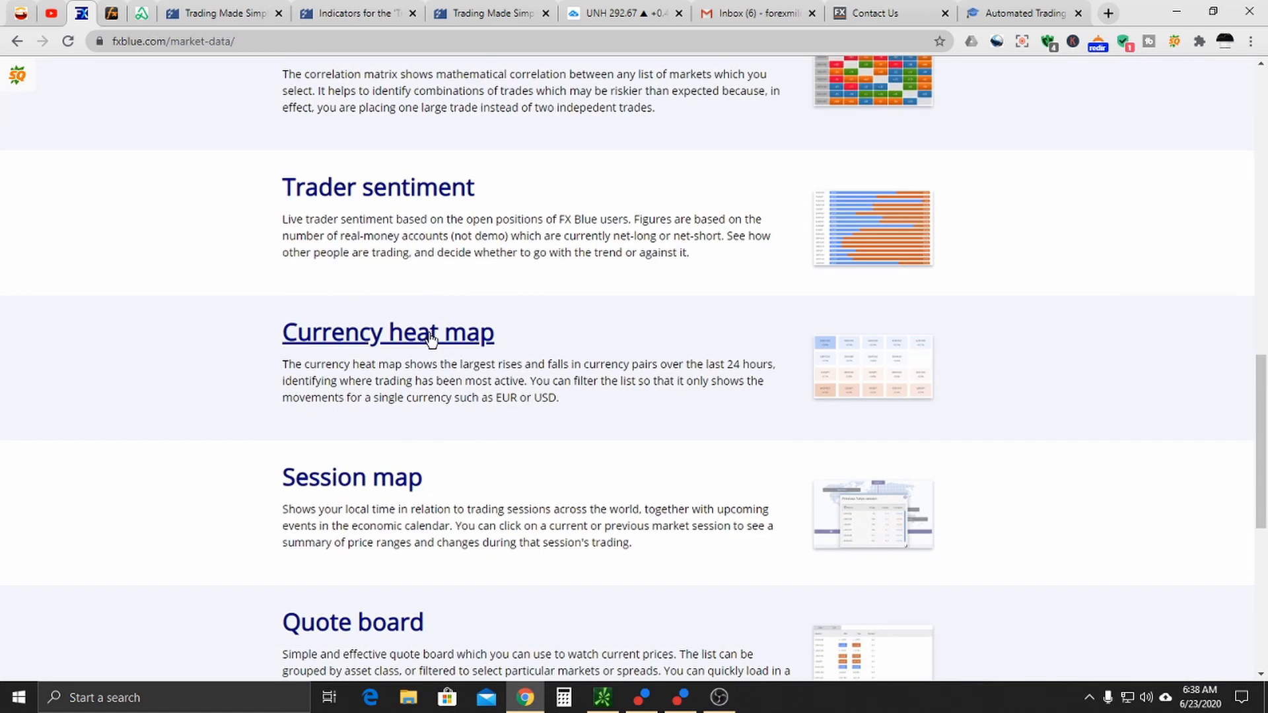
scroll(down, 3)
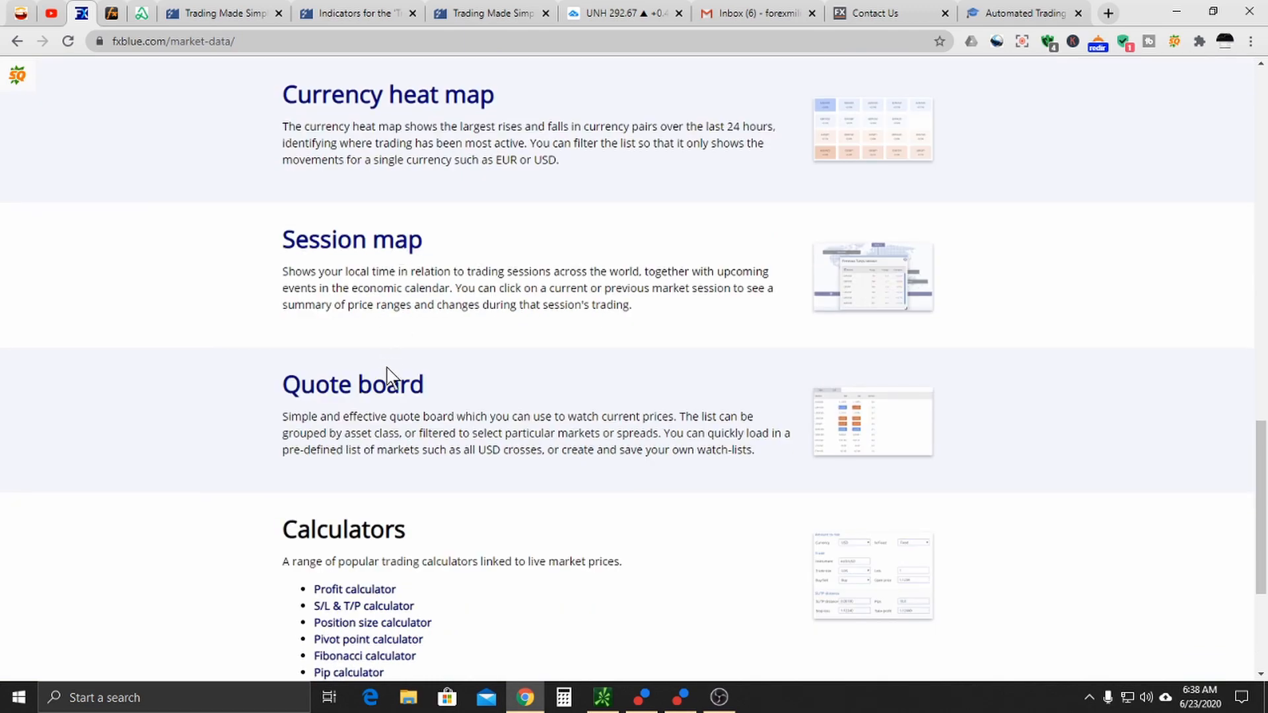
scroll(up, 3)
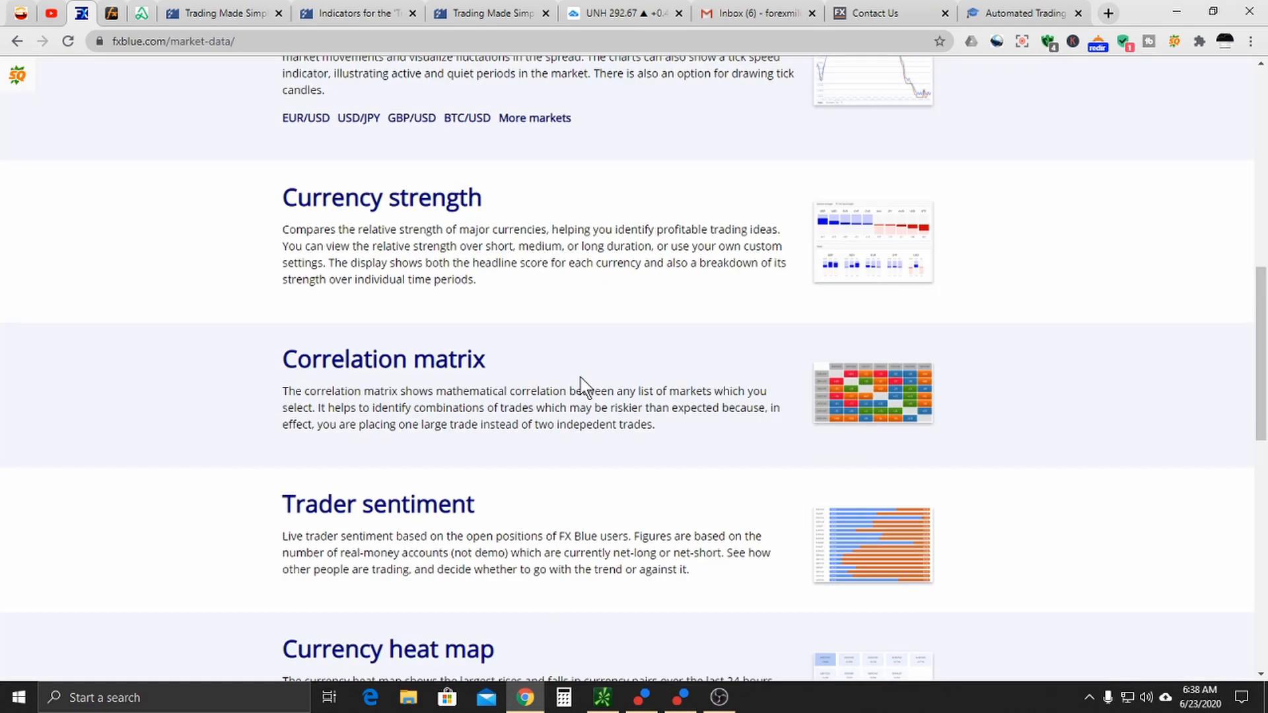
scroll(down, 3)
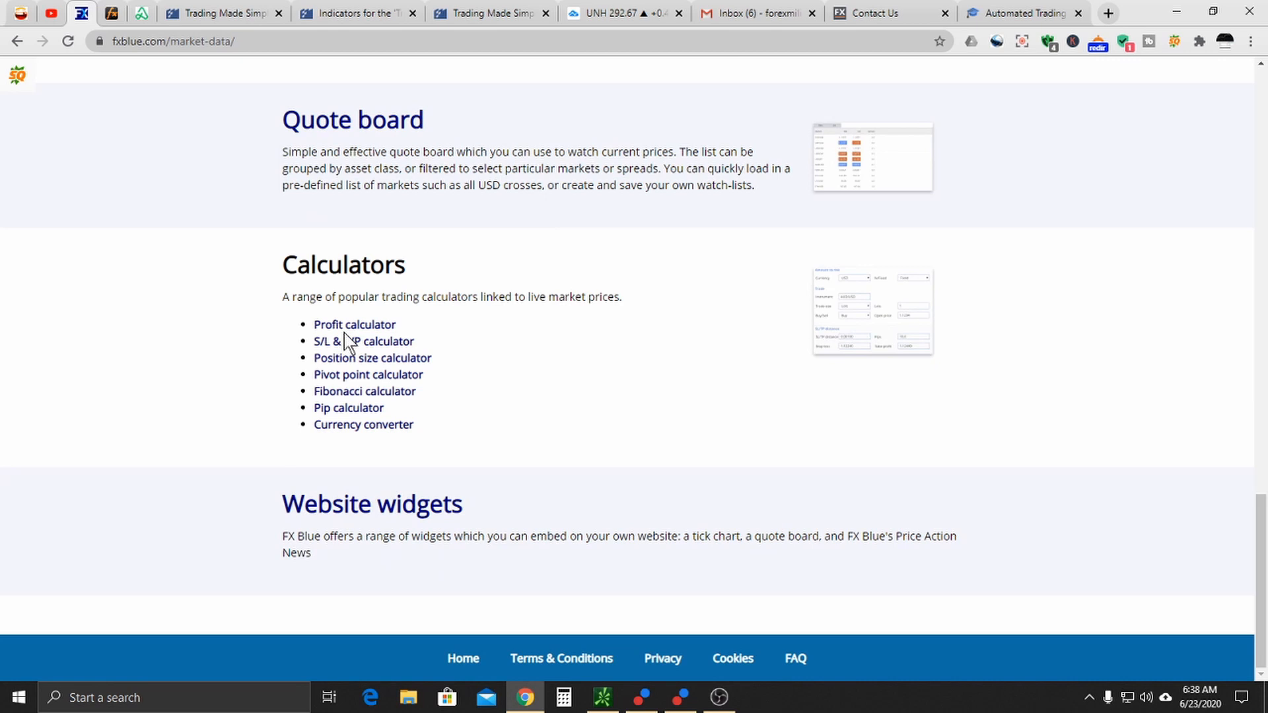
mouse_move(359, 364)
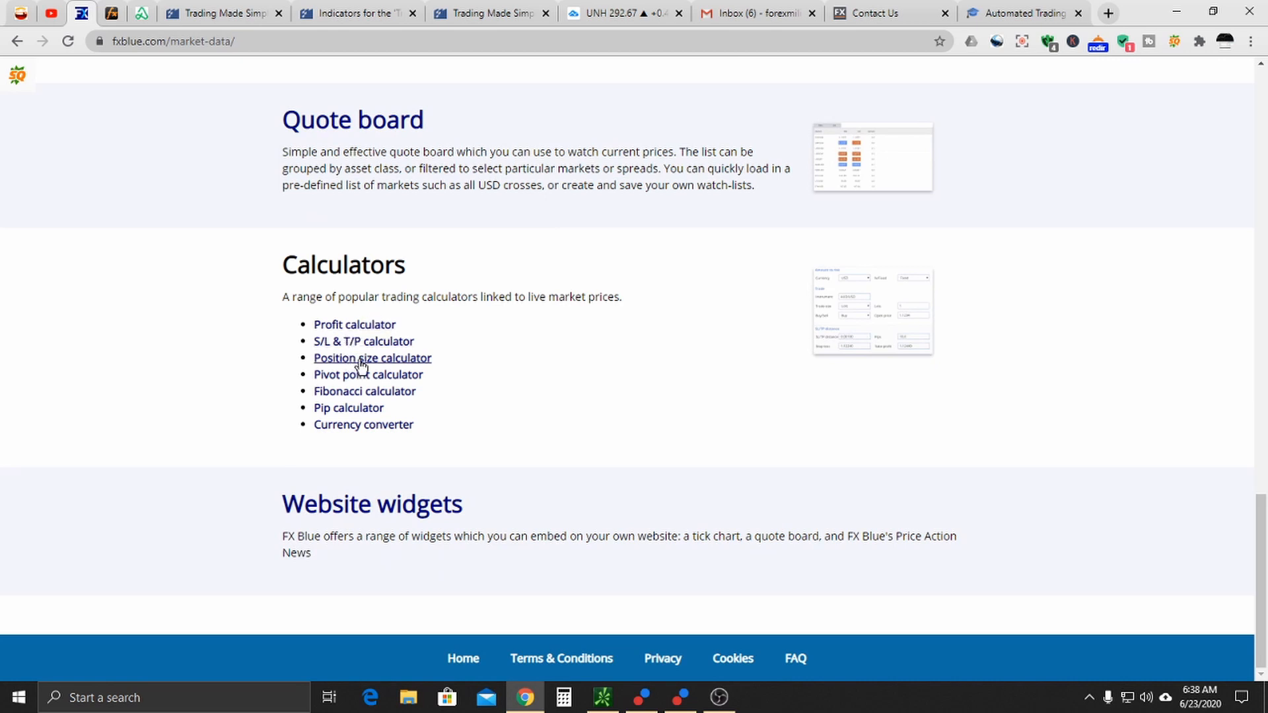
mouse_move(364, 362)
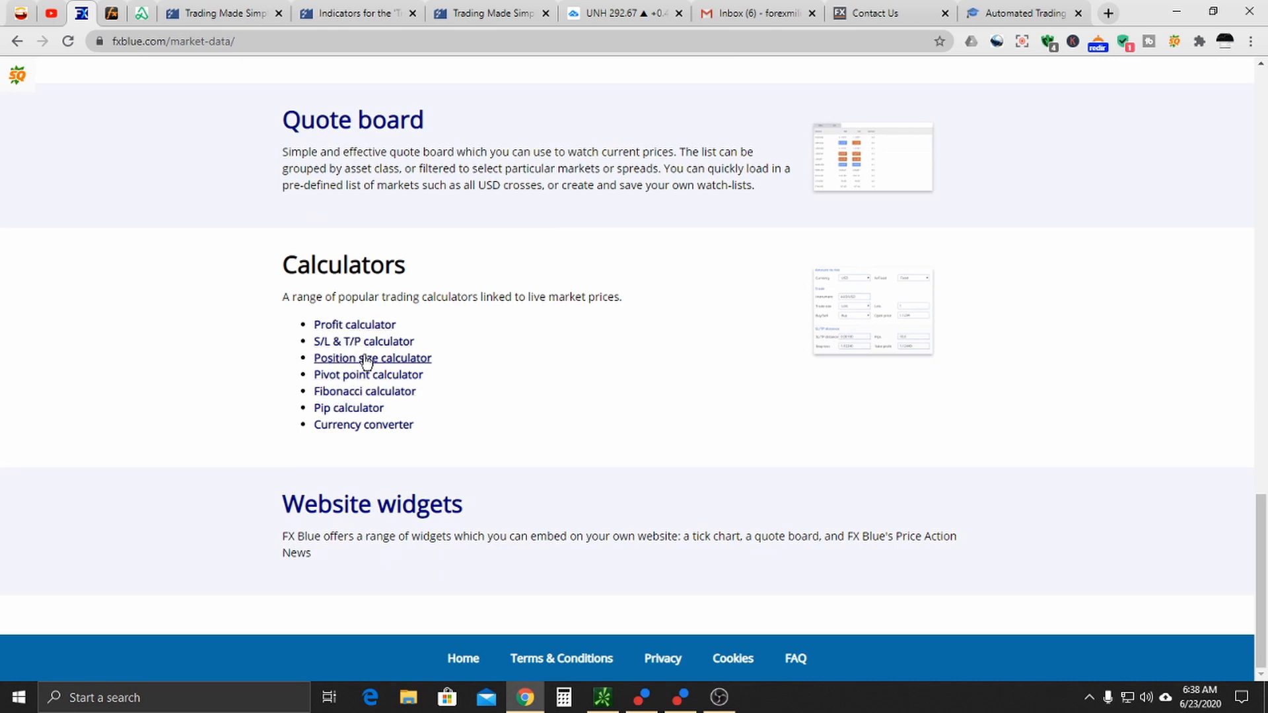
mouse_move(362, 362)
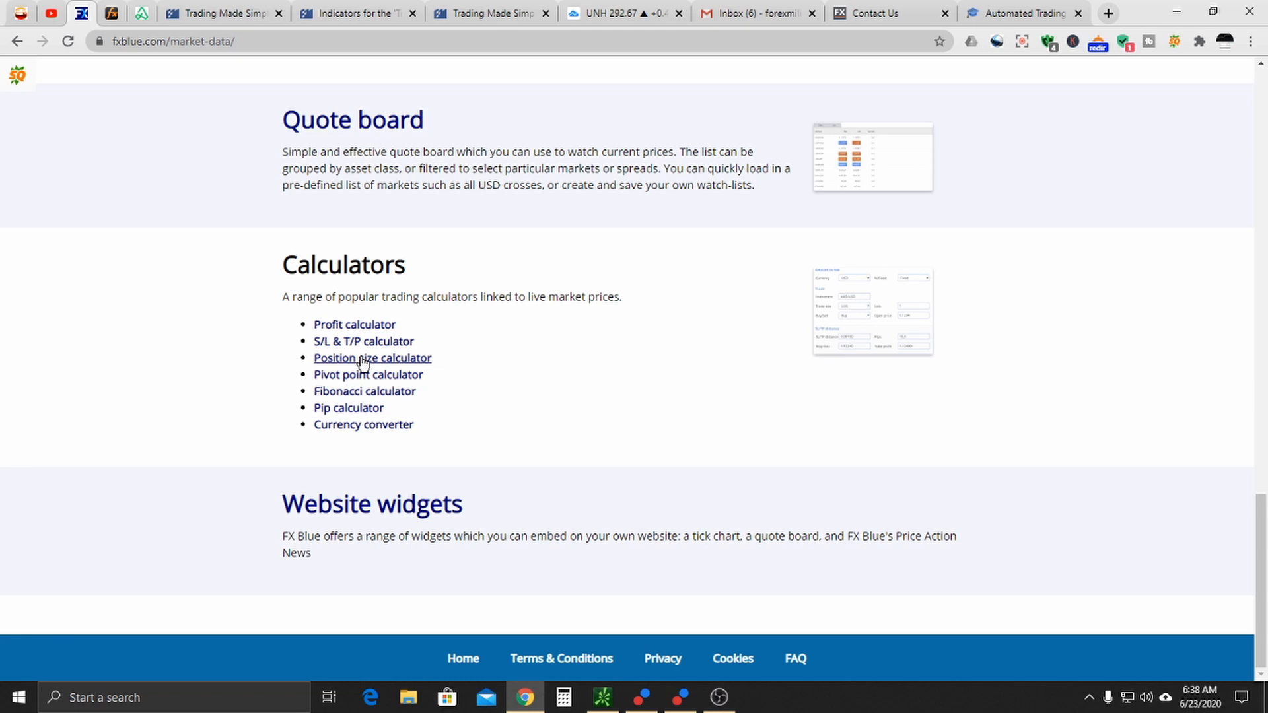
mouse_move(369, 362)
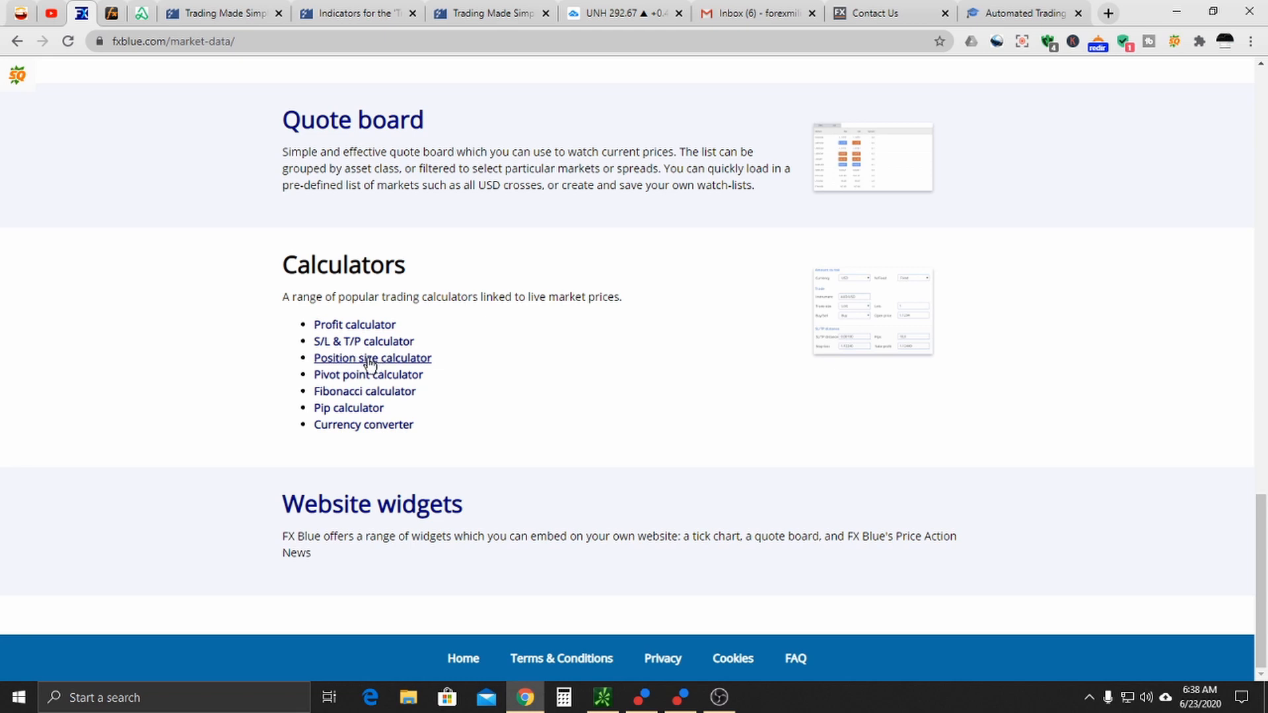
mouse_move(354, 325)
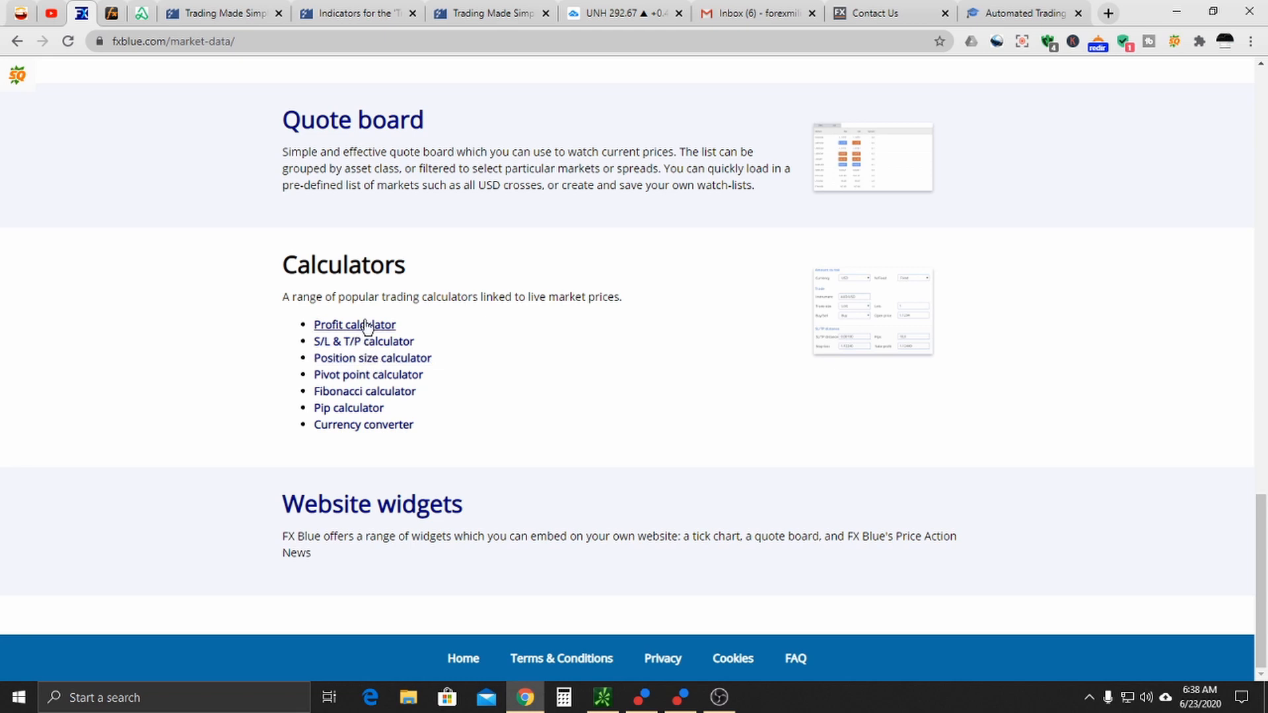
mouse_move(367, 374)
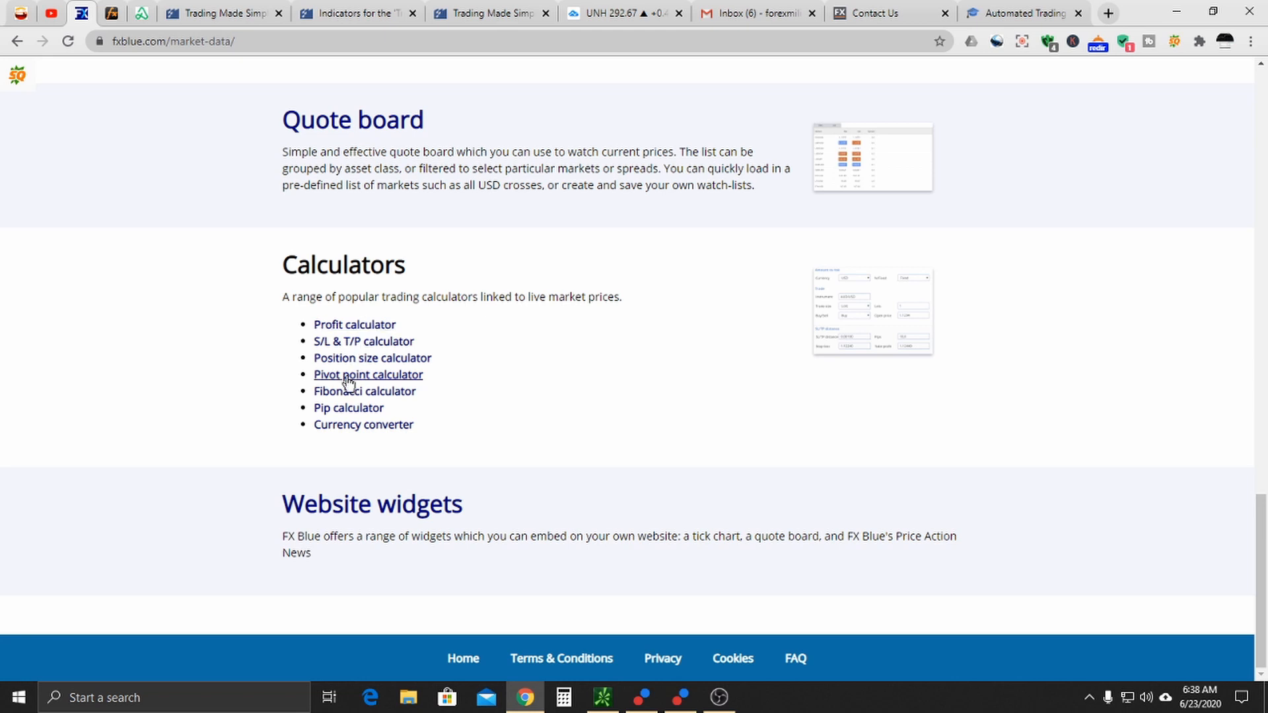
mouse_move(365, 391)
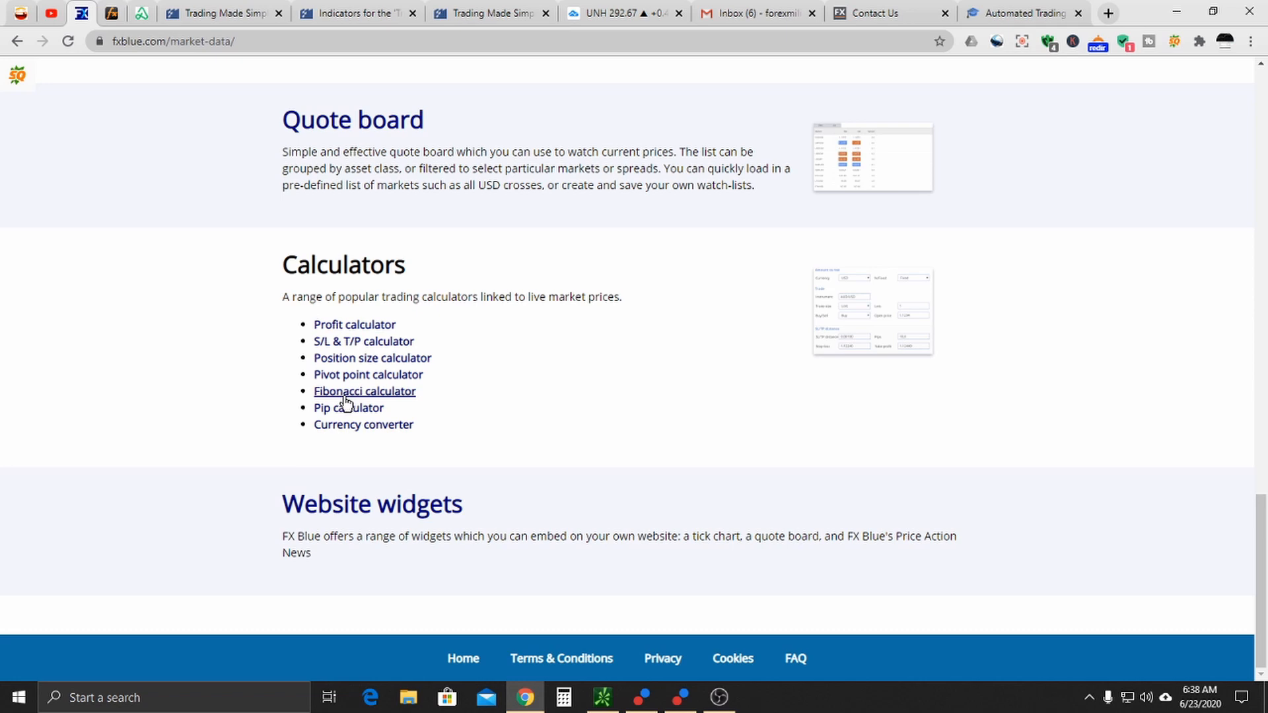
scroll(down, 3)
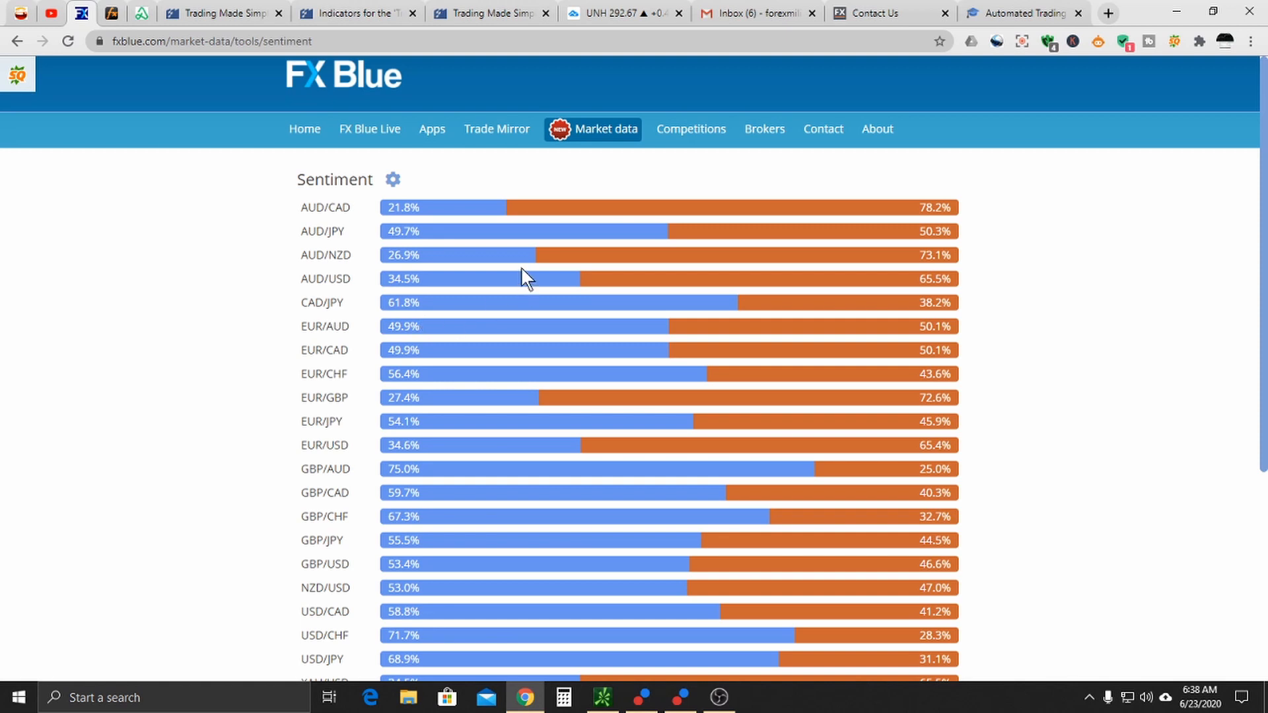
mouse_move(576, 226)
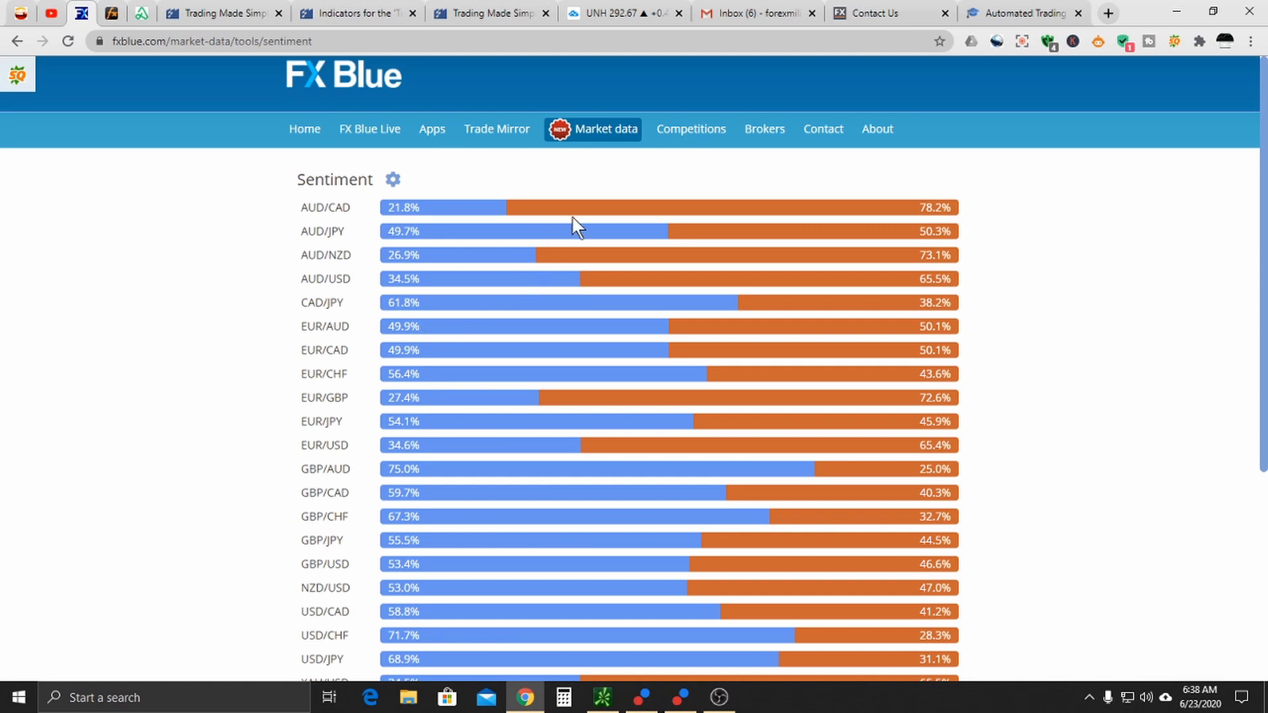
mouse_move(530, 218)
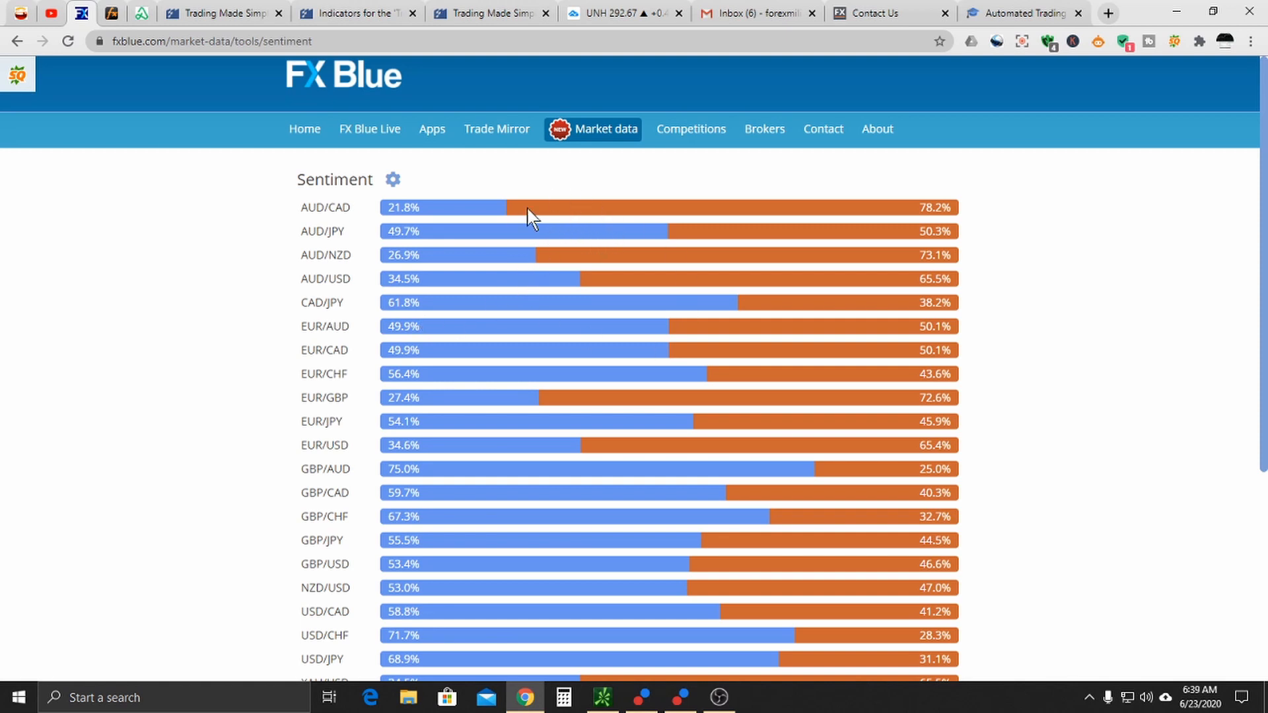
mouse_move(550, 259)
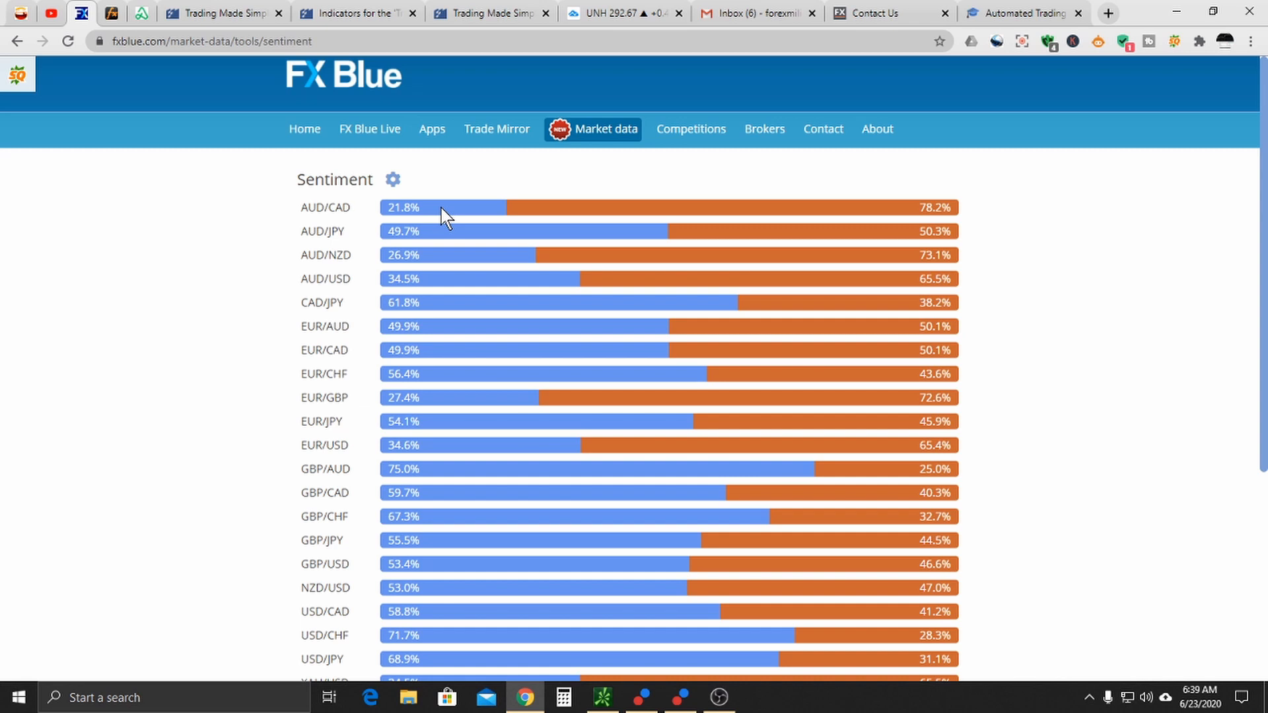
mouse_move(538, 218)
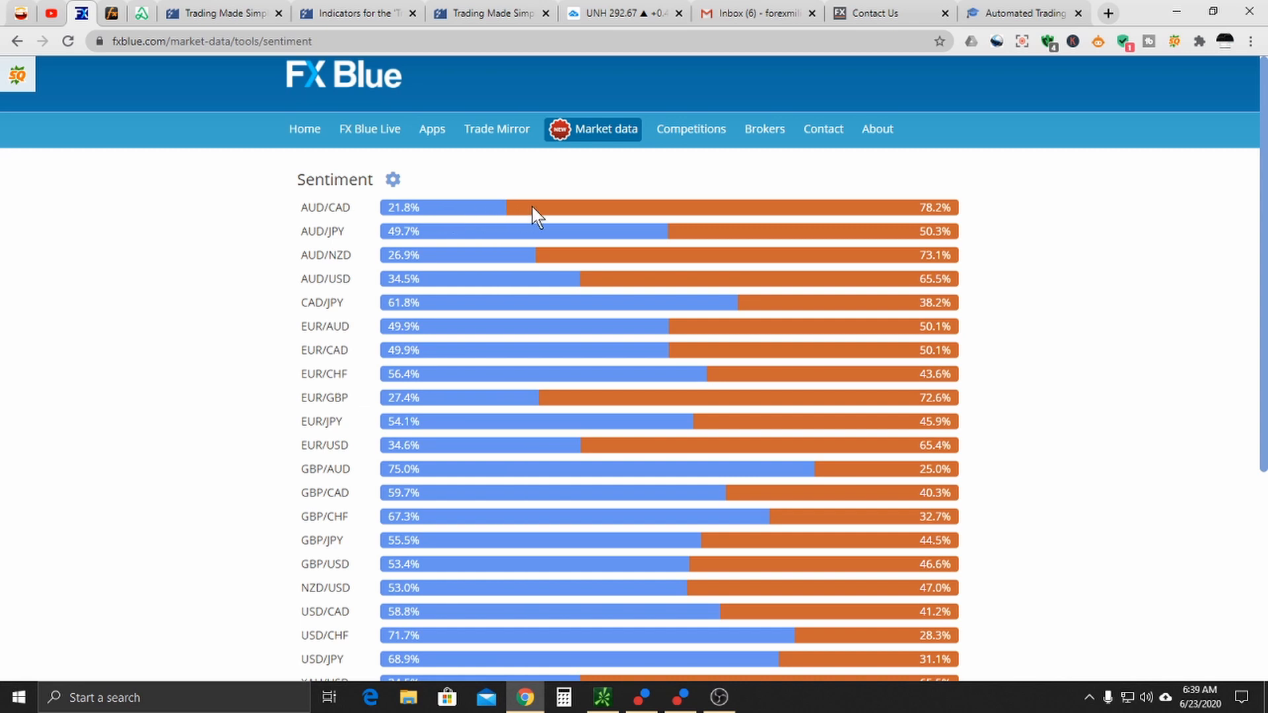
mouse_move(539, 316)
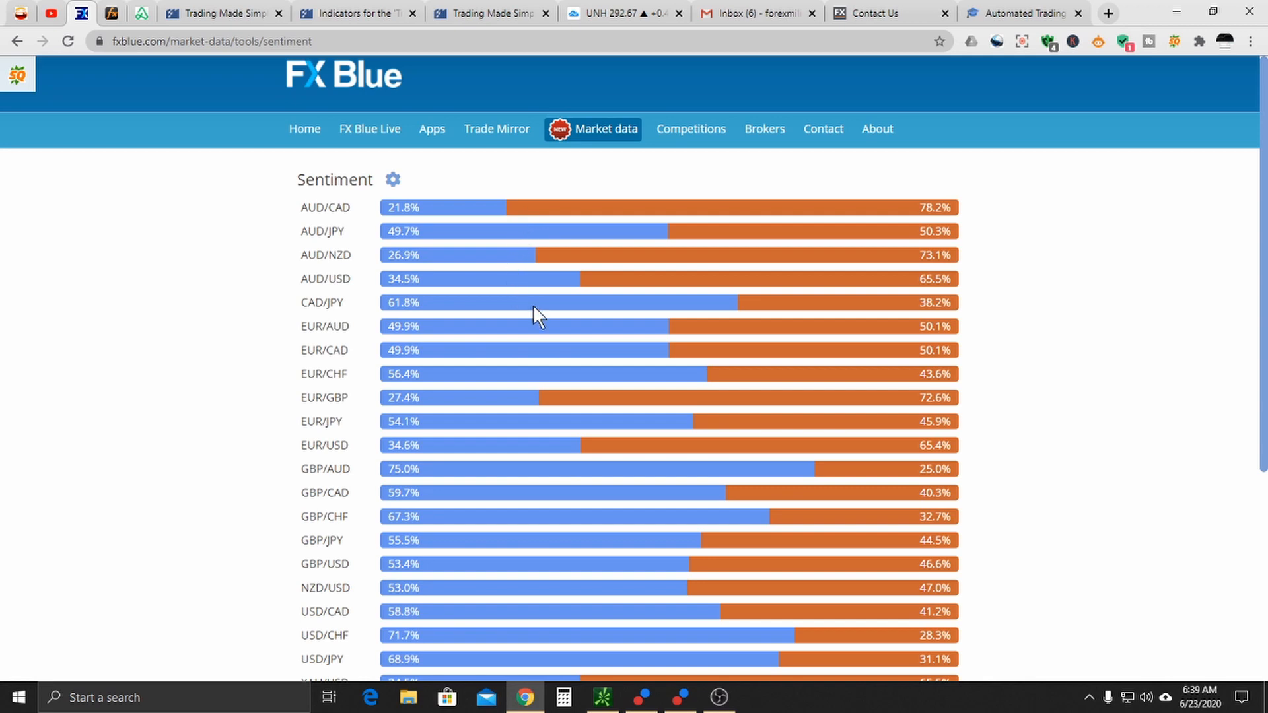
Step: Scroll through the sentiment currency-pair bars down to XAU/USD and back to the top
scroll(down, 3)
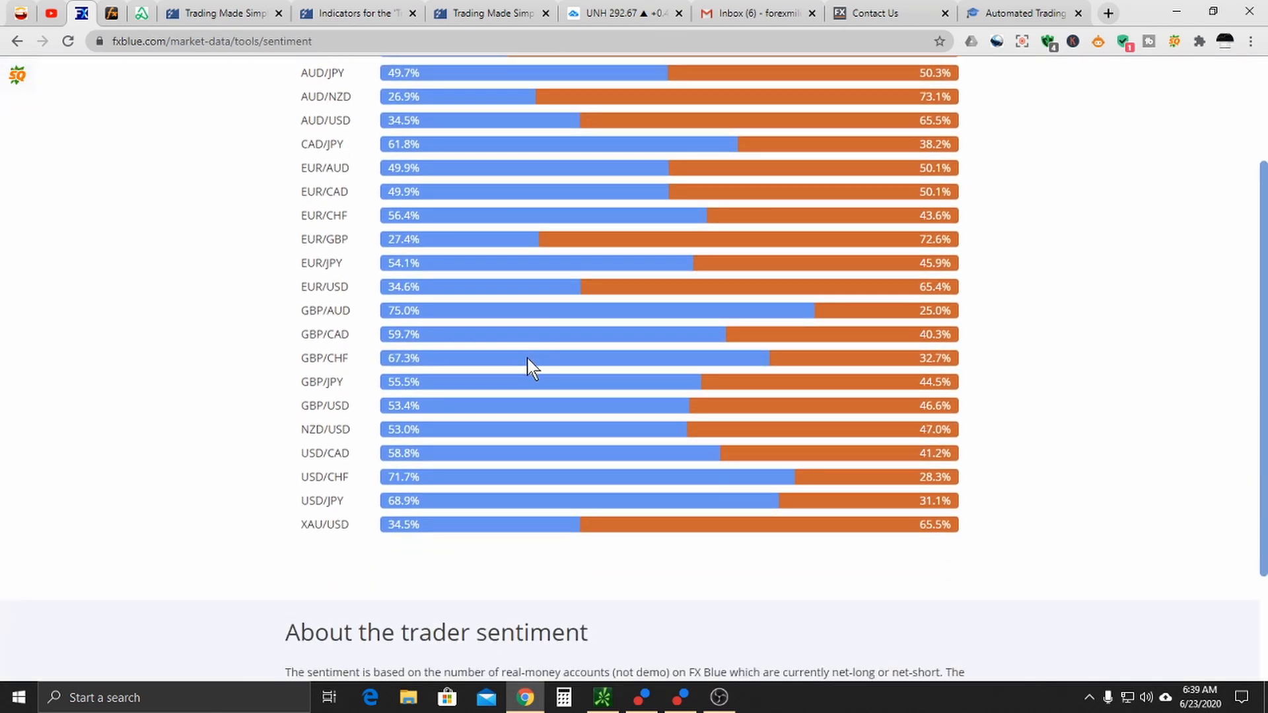
mouse_move(522, 391)
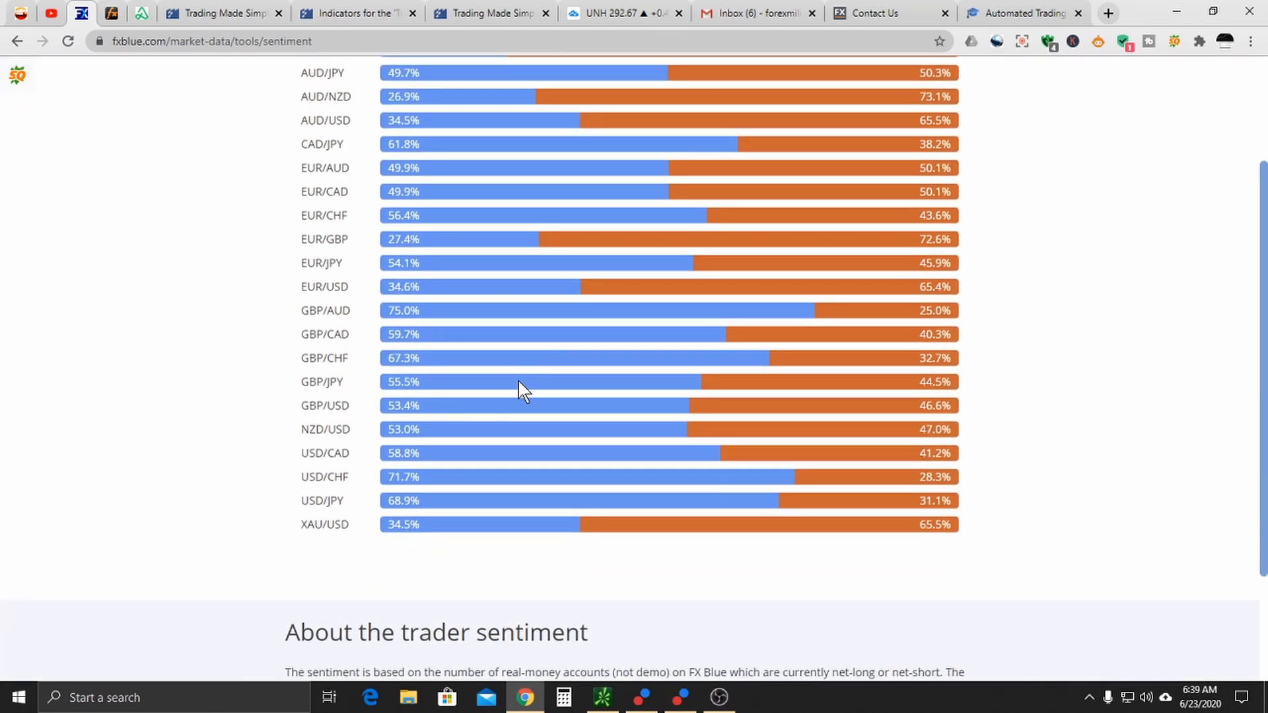
scroll(up, 3)
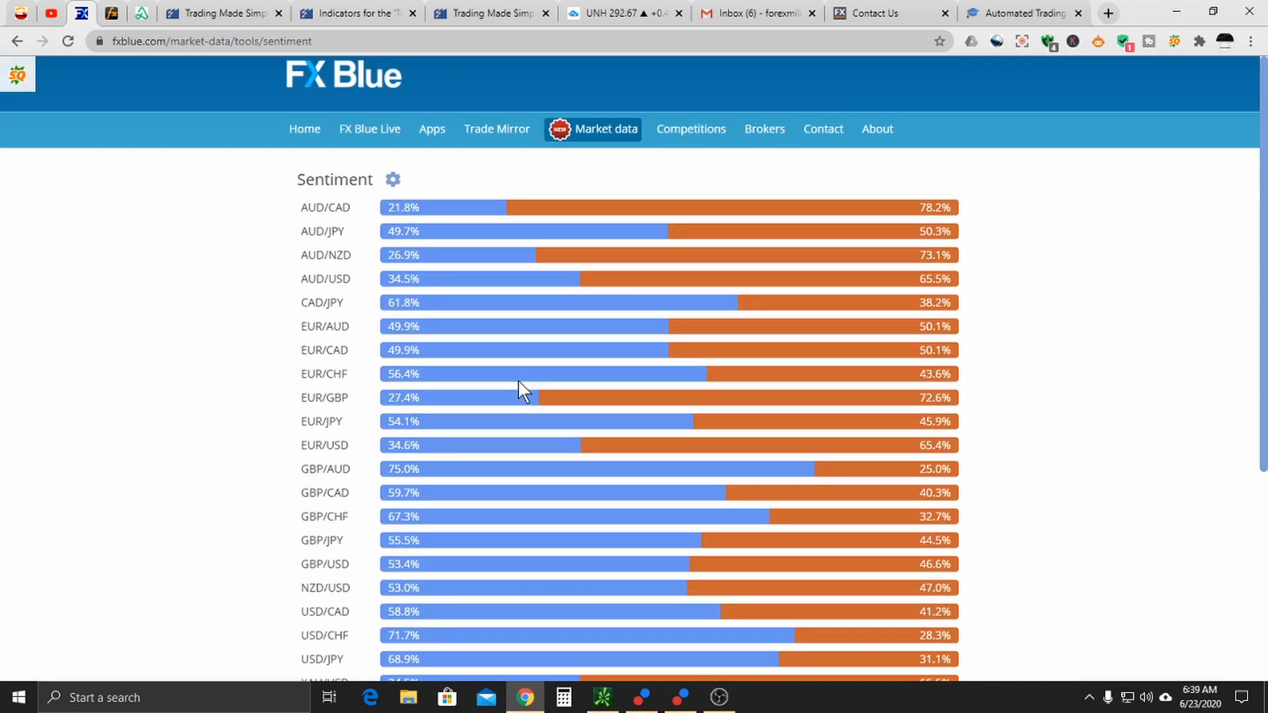
mouse_move(528, 349)
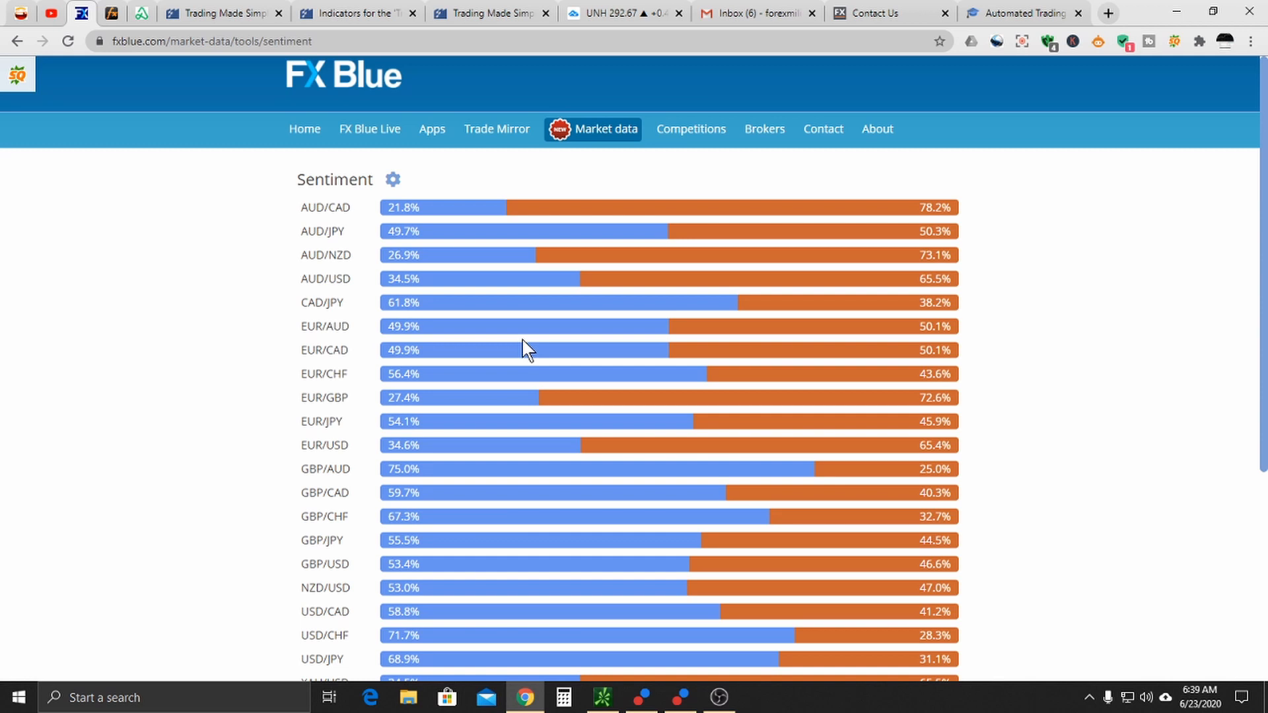
mouse_move(554, 262)
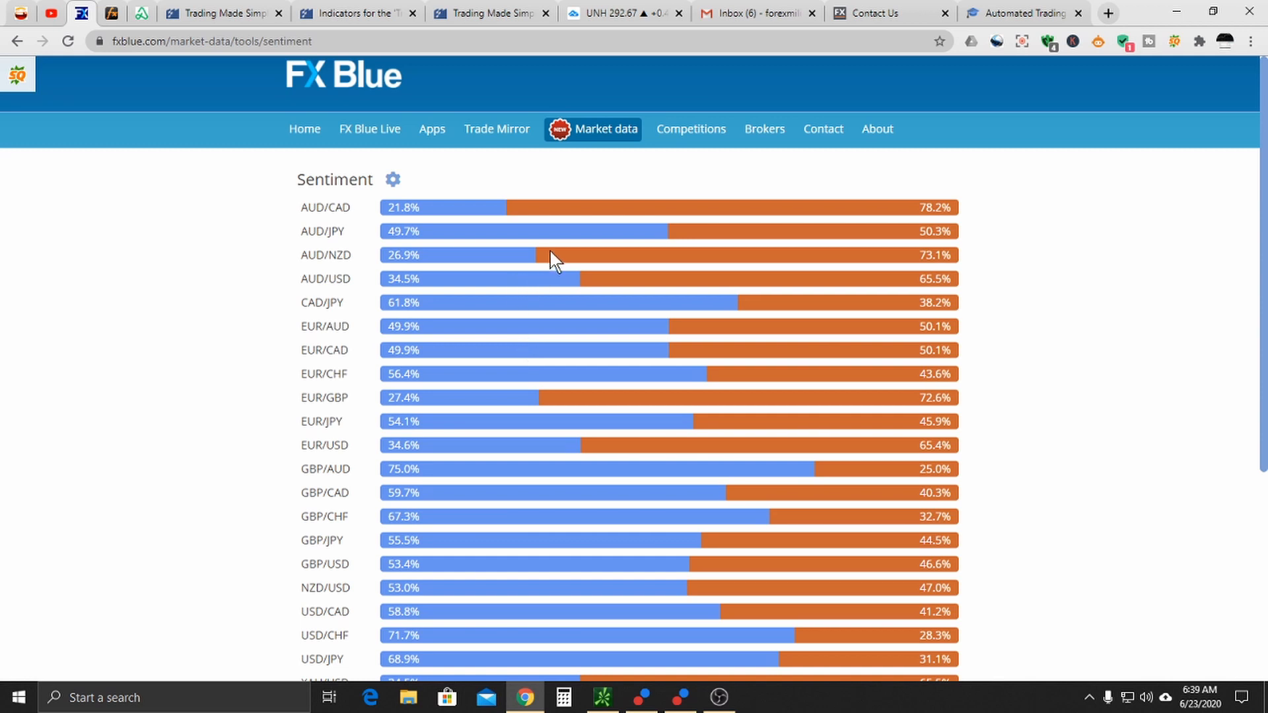
mouse_move(477, 235)
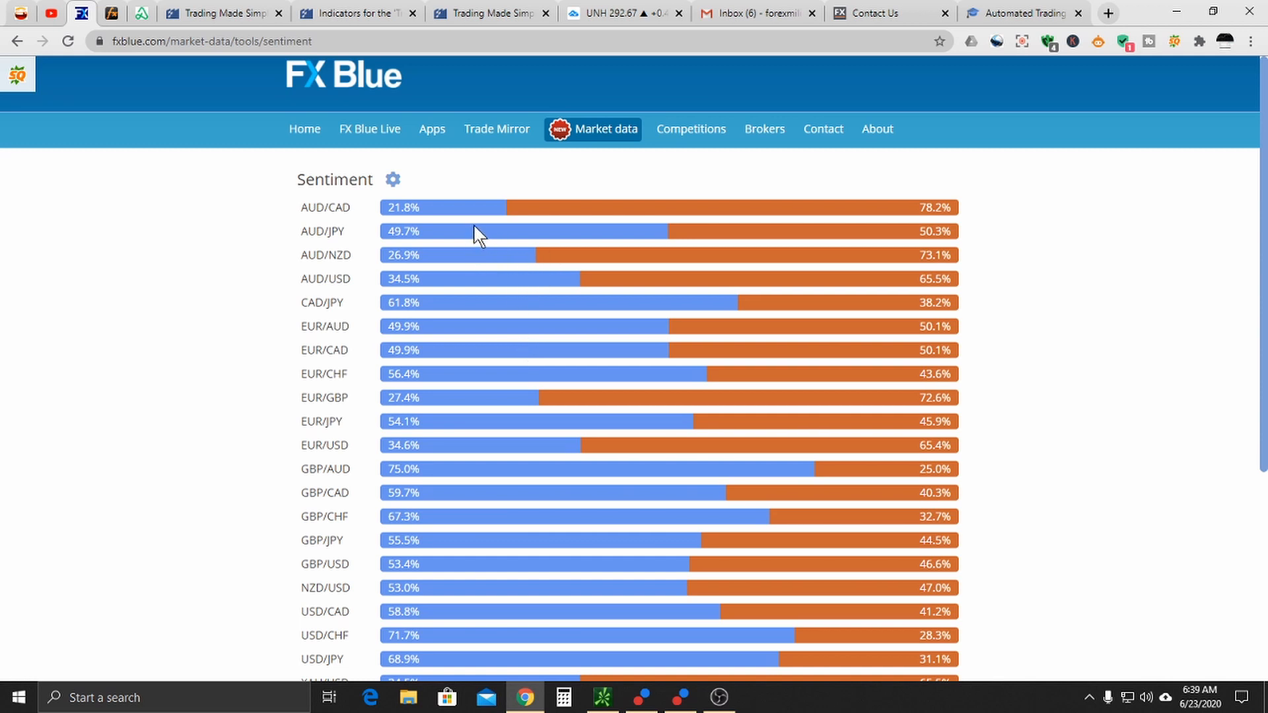
mouse_move(422, 215)
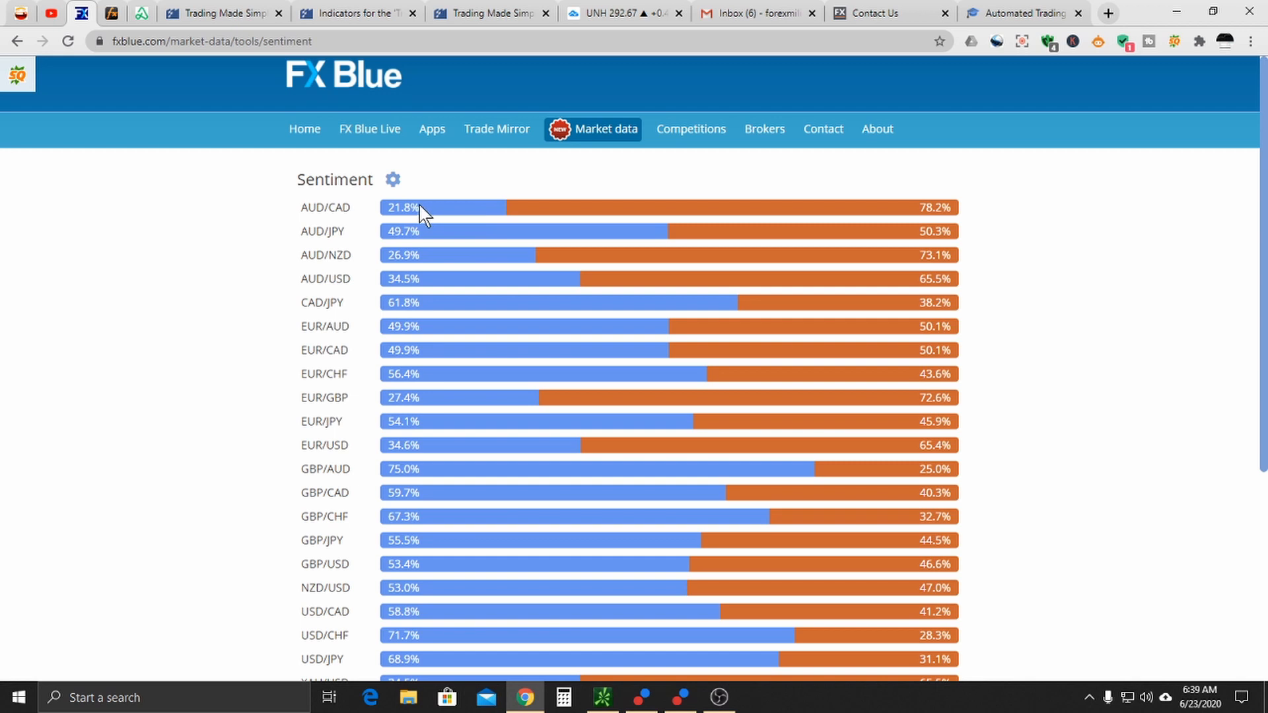
mouse_move(935, 221)
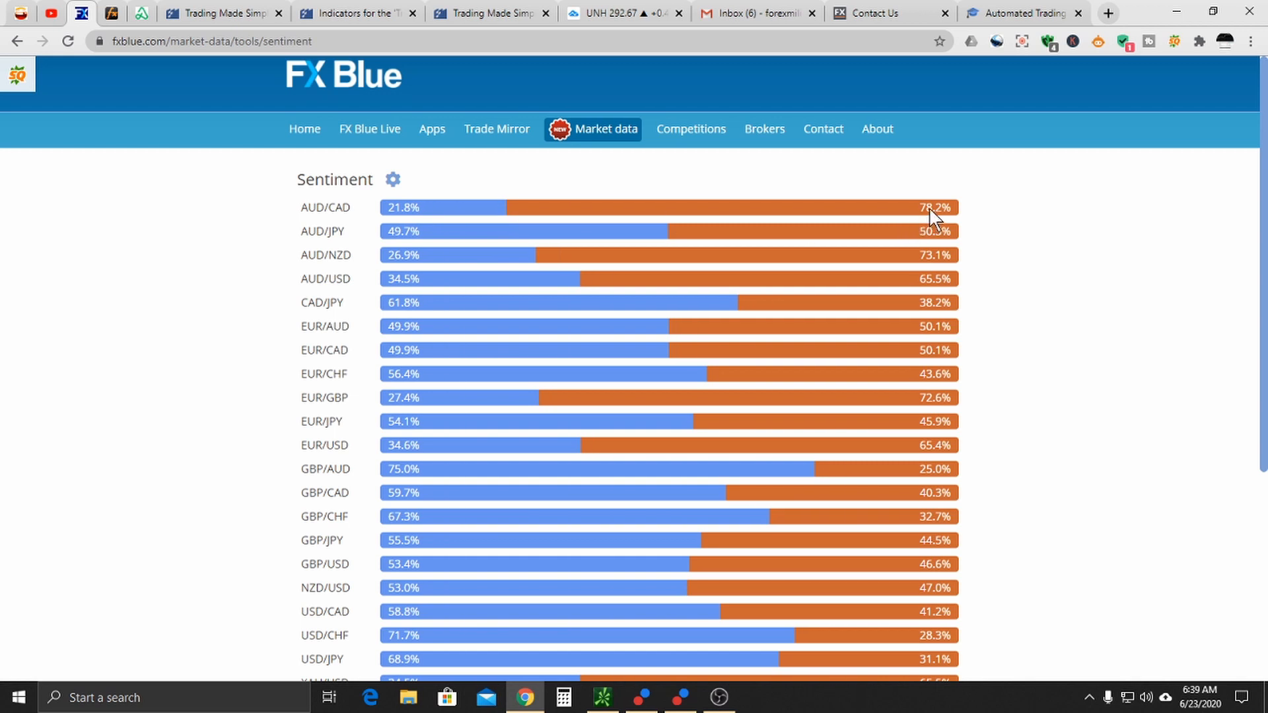
mouse_move(481, 216)
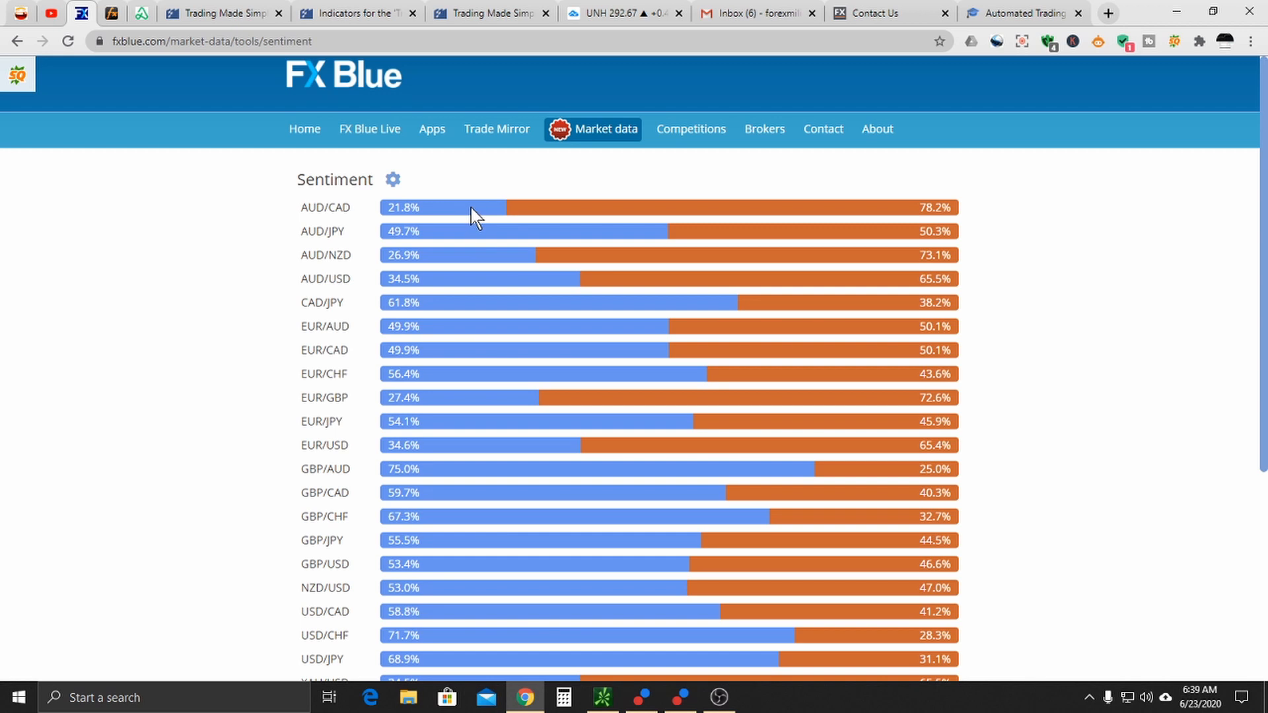
mouse_move(516, 252)
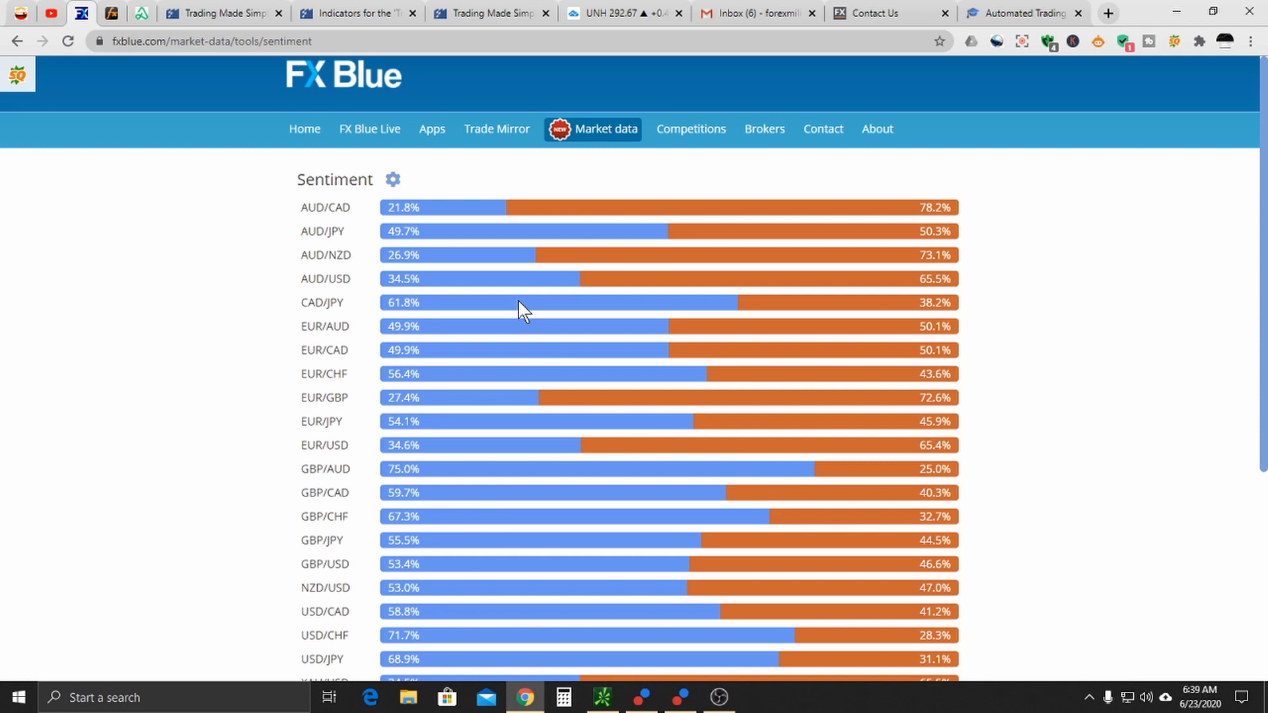
mouse_move(377, 91)
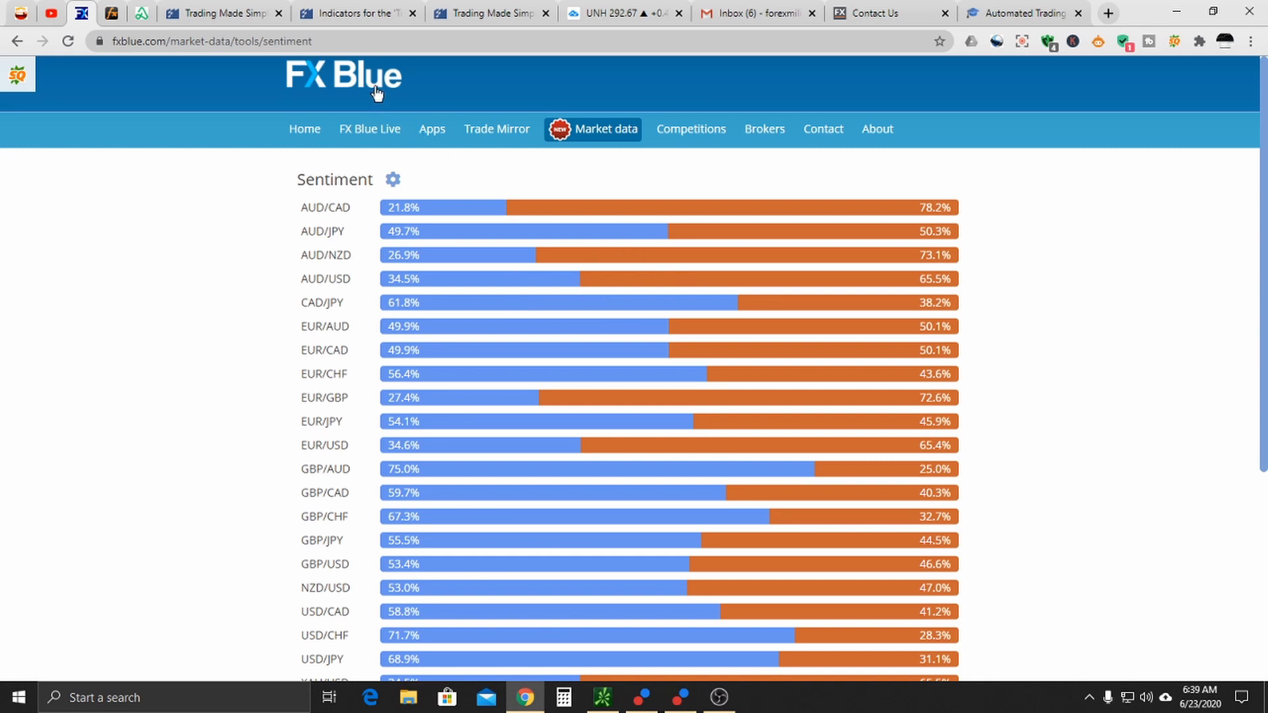
mouse_move(603, 232)
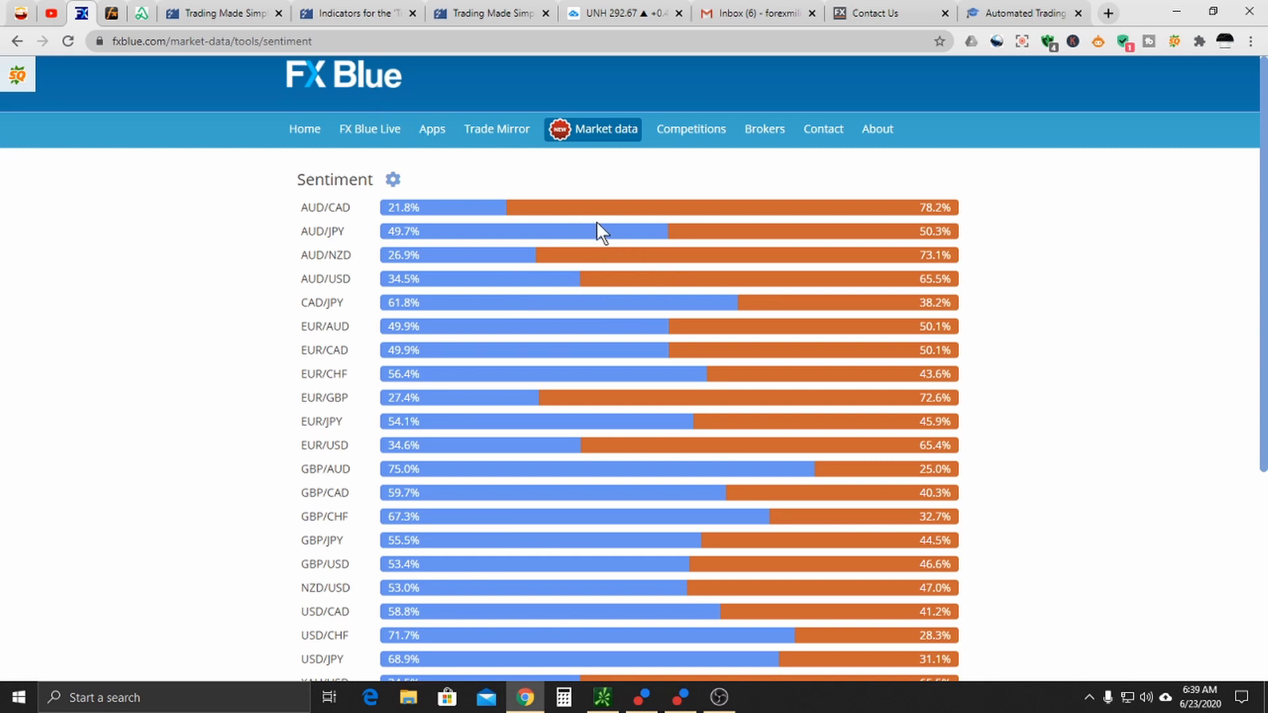
mouse_move(626, 218)
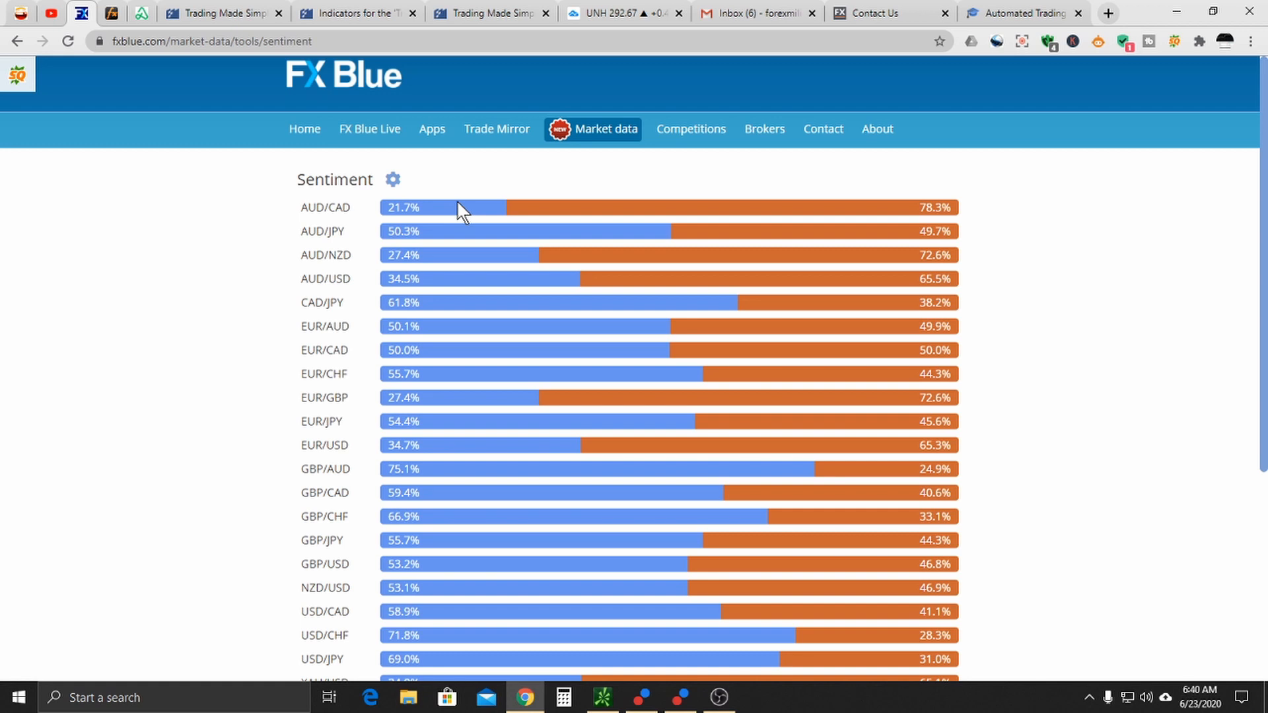
mouse_move(577, 567)
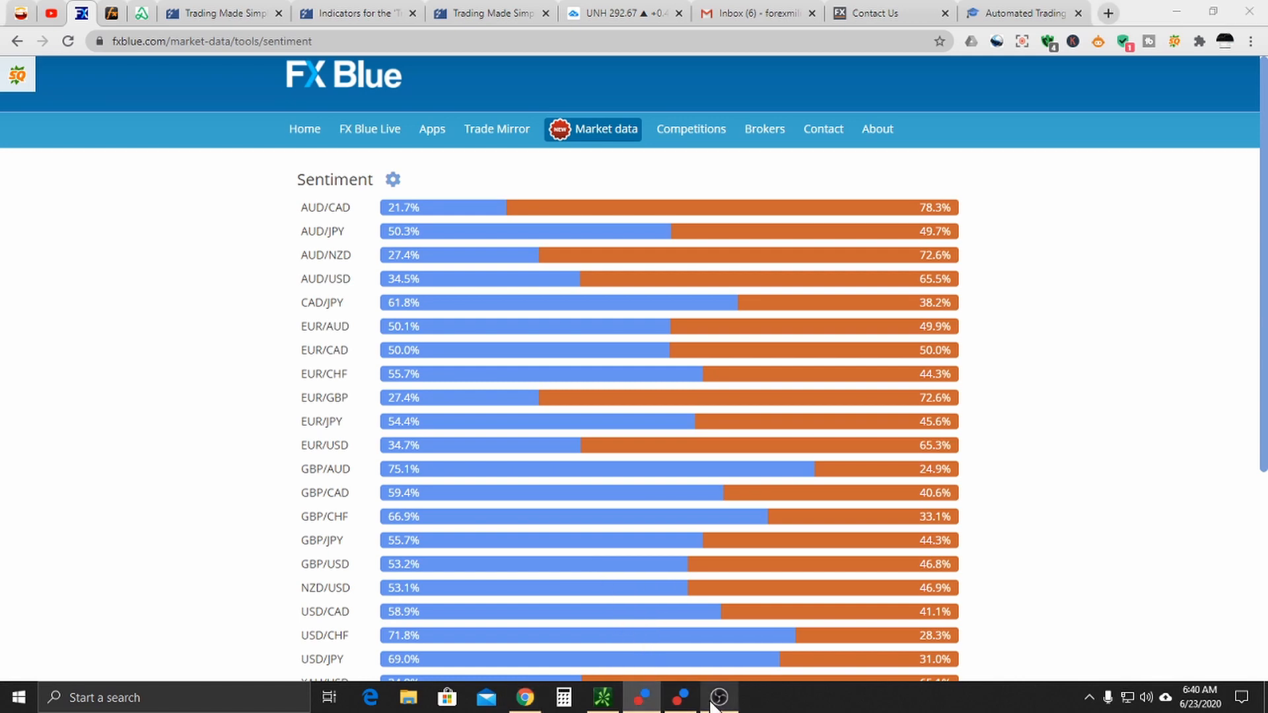
click(719, 697)
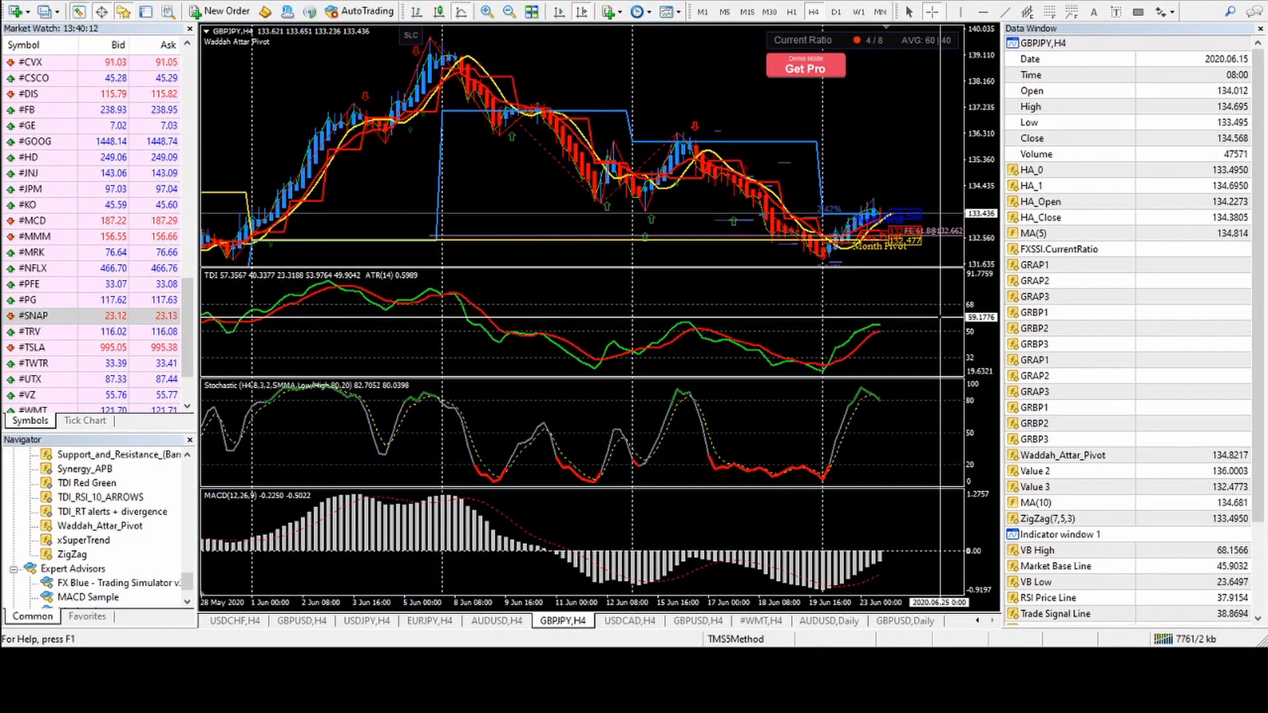
mouse_move(783, 266)
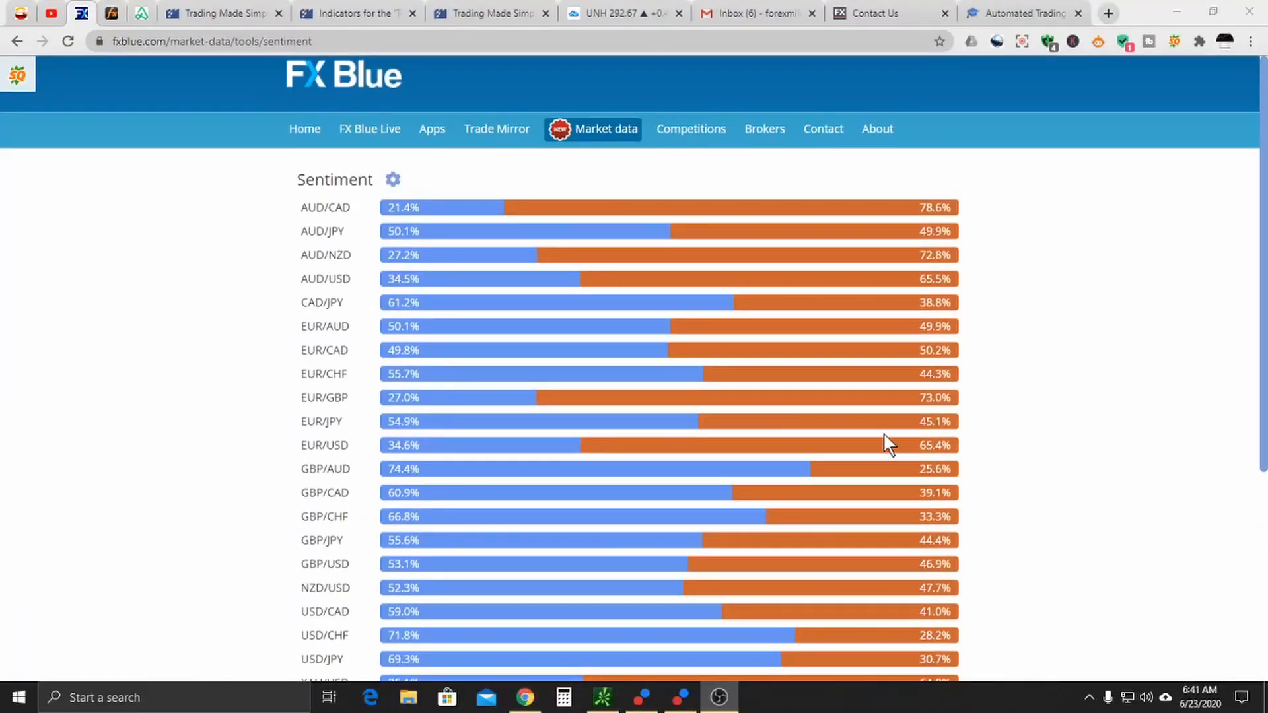
mouse_move(457, 349)
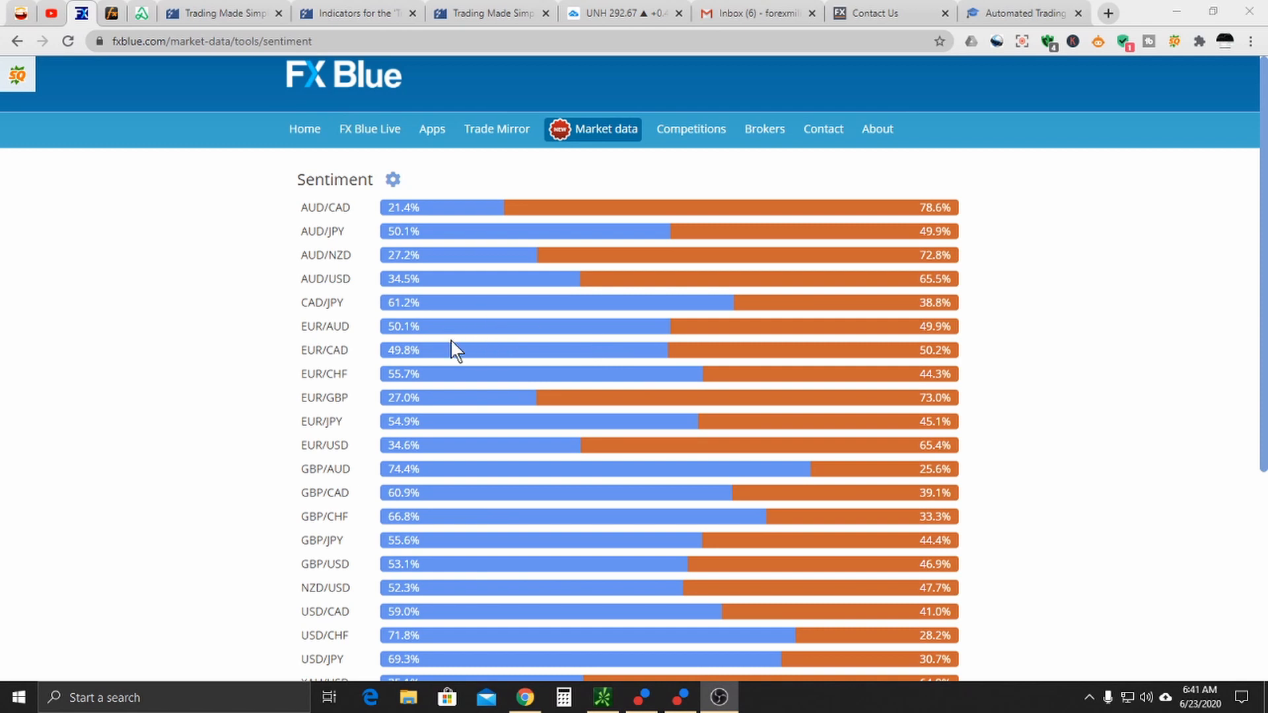
mouse_move(698, 251)
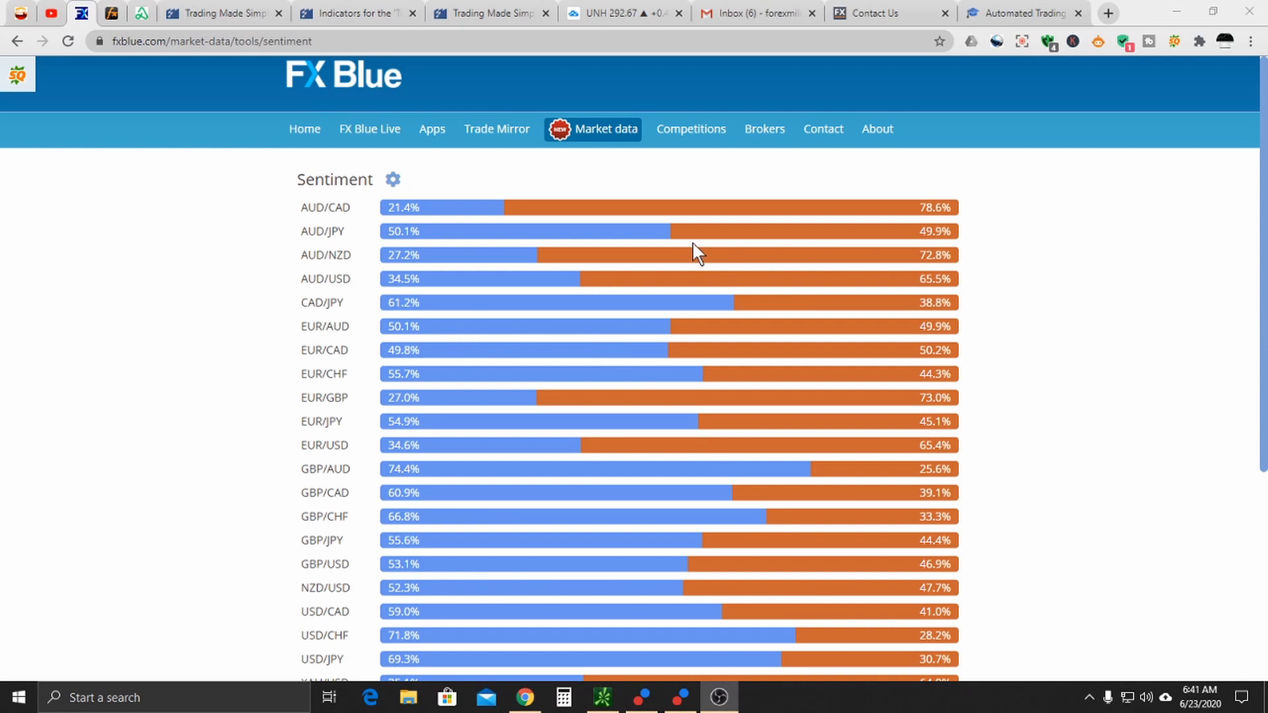
mouse_move(663, 221)
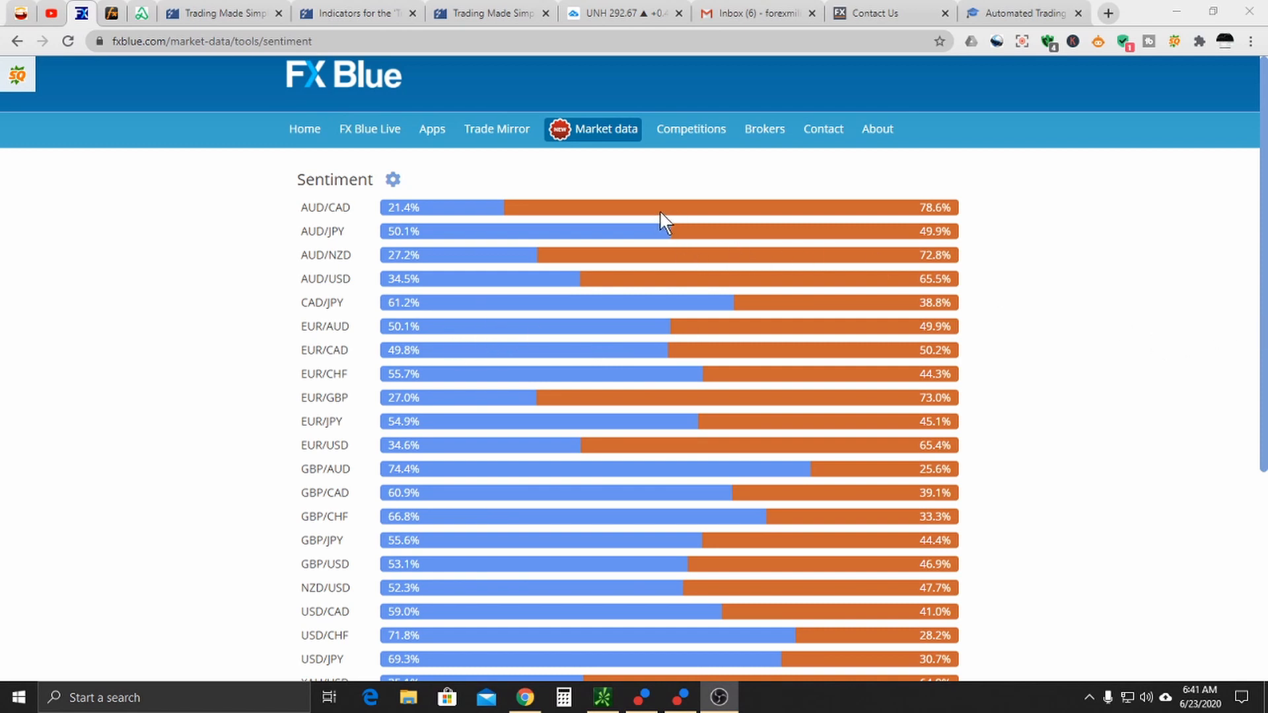
mouse_move(426, 247)
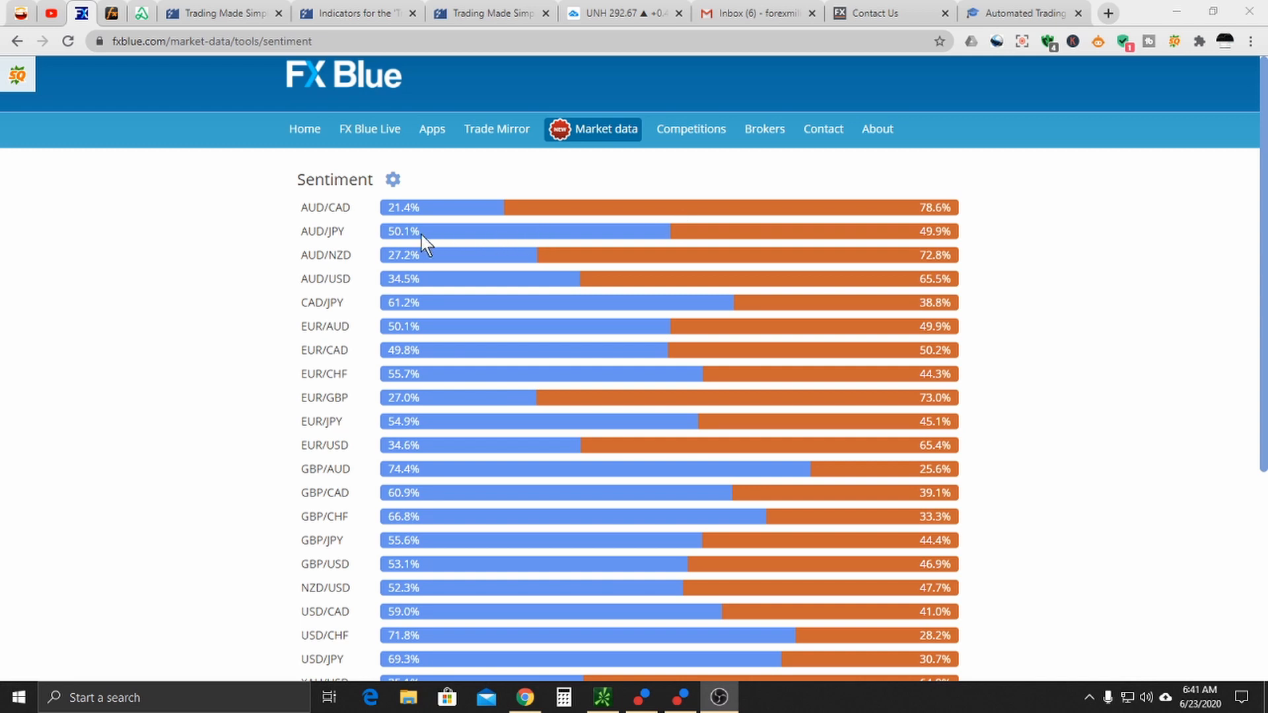
mouse_move(431, 234)
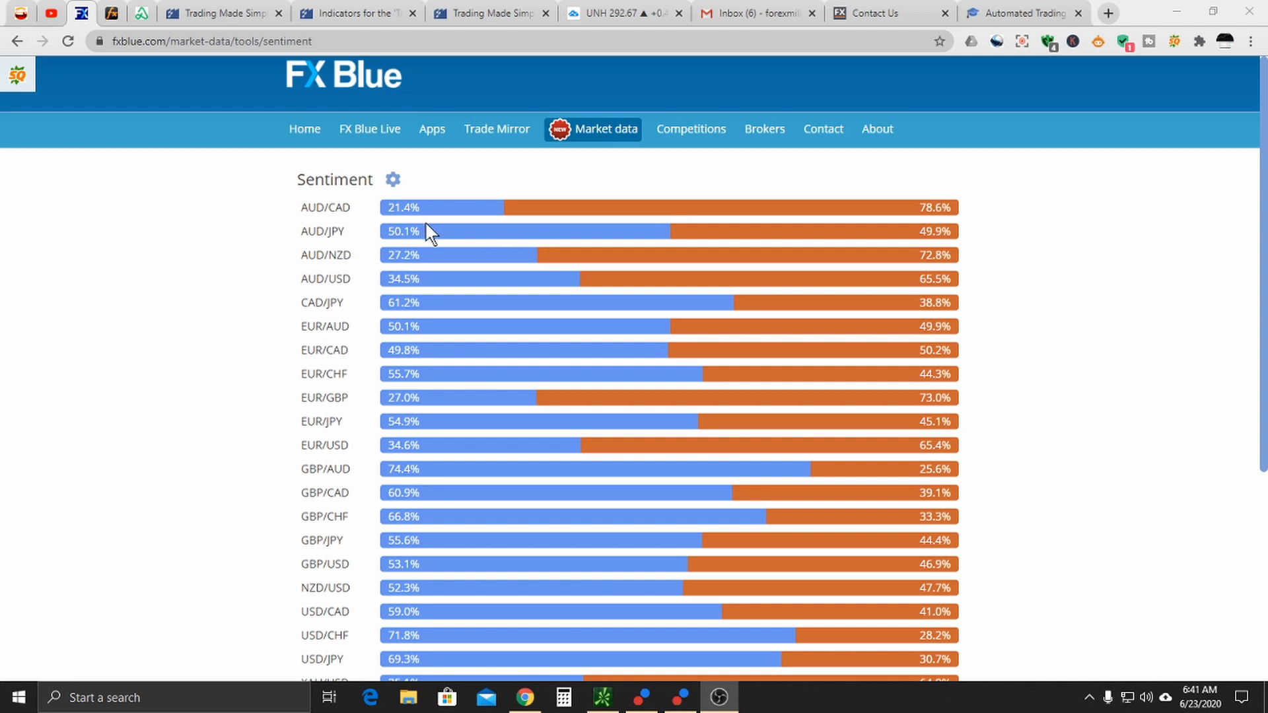
mouse_move(426, 221)
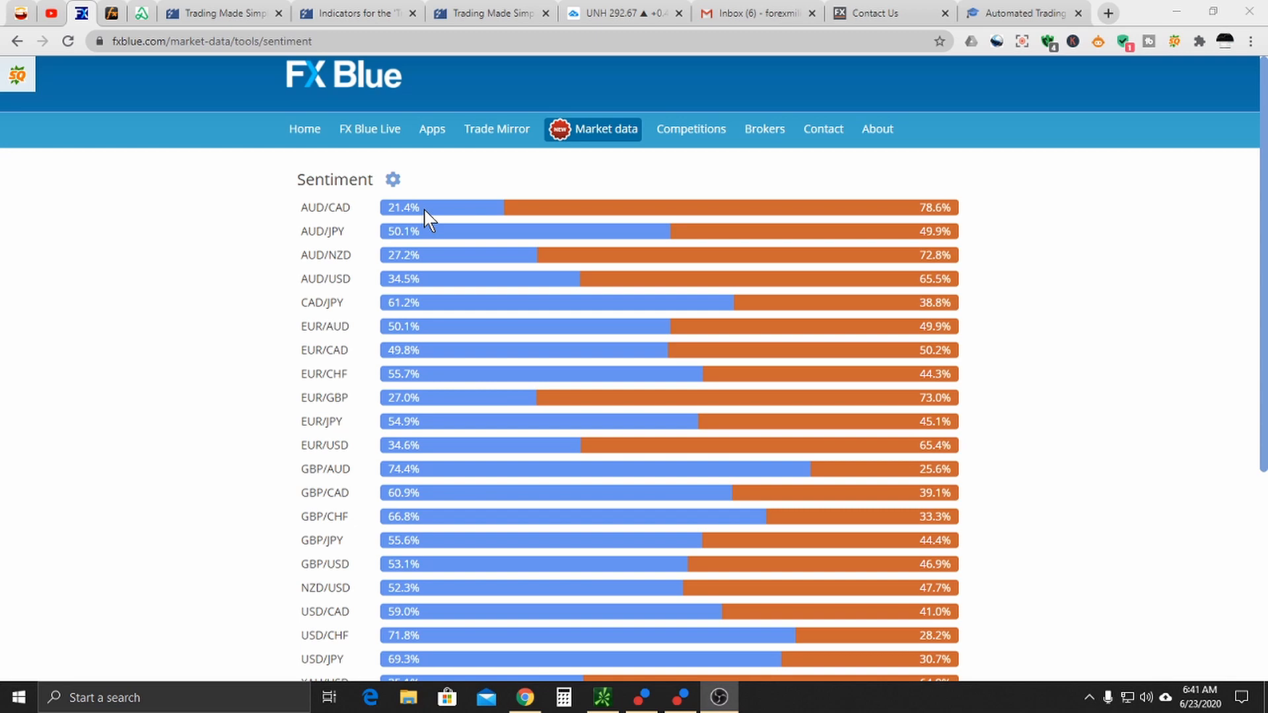
mouse_move(255, 542)
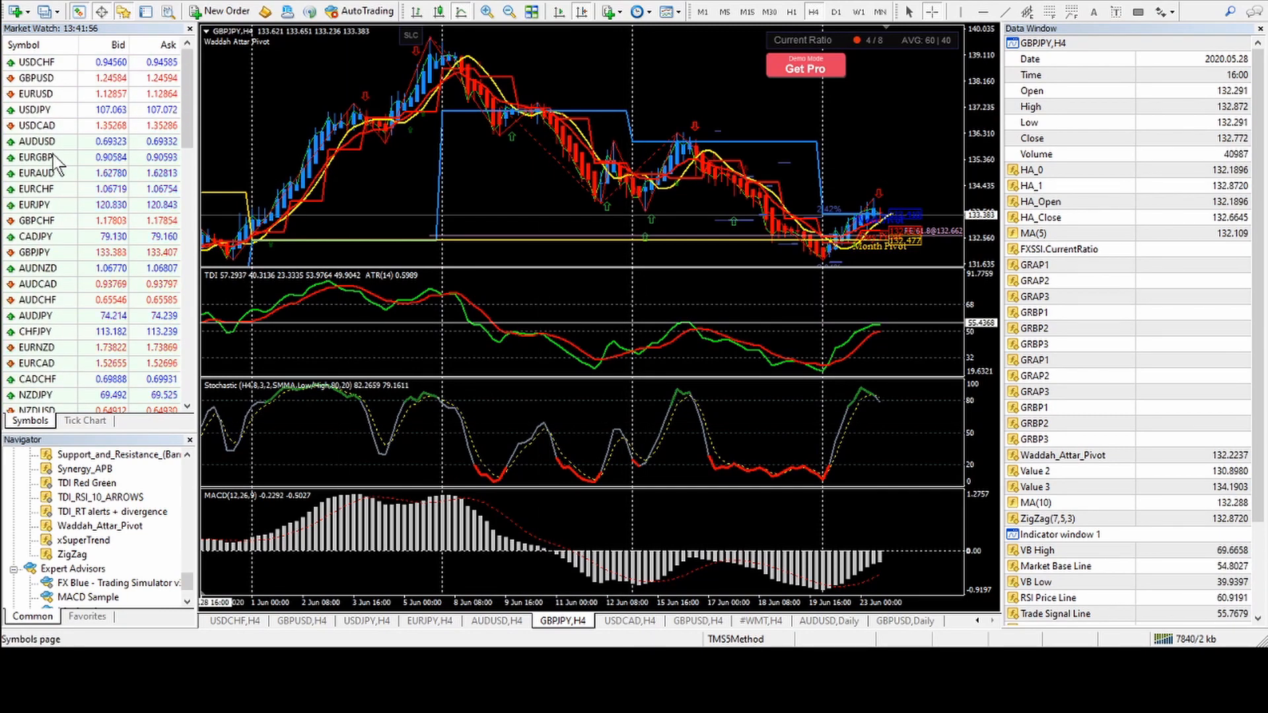
Step: Load AUDCAD from Market Watch into the chart and switch it to the D1 timeframe
click(65, 284)
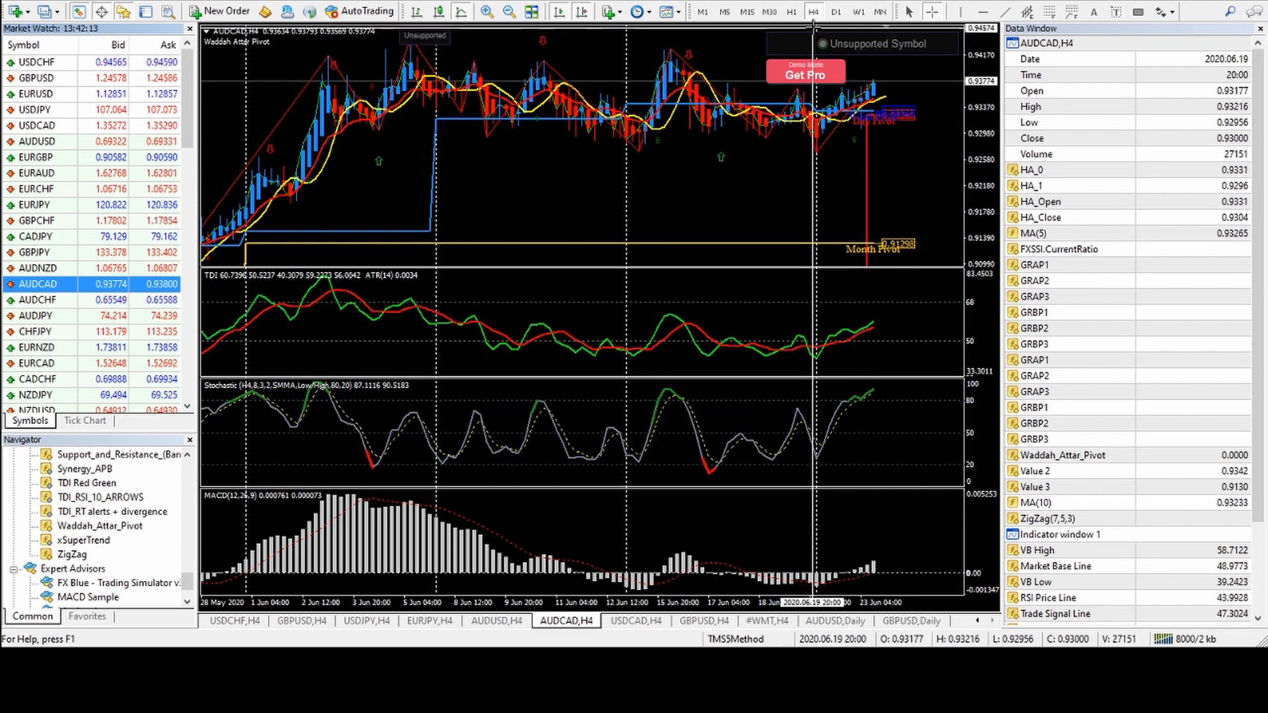
click(835, 12)
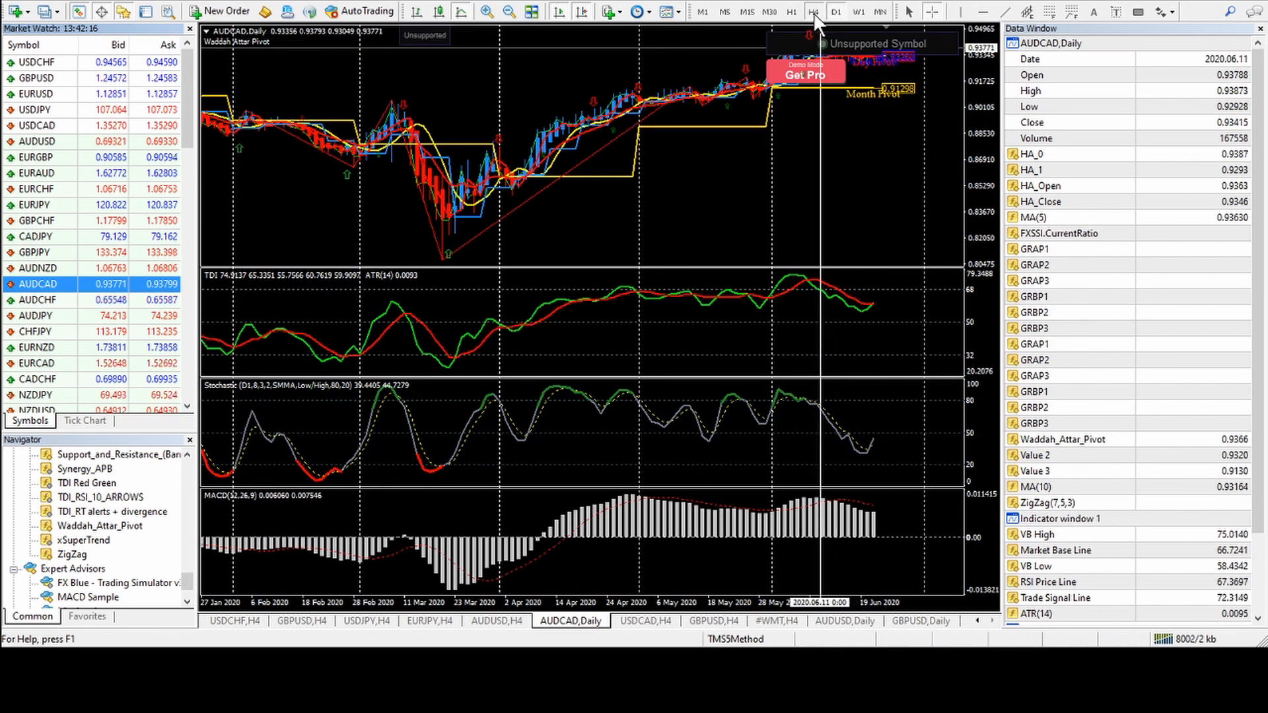
Step: Return the AUDCAD chart to H4, check FX Blue sentiment, and come back to MetaTrader
click(813, 12)
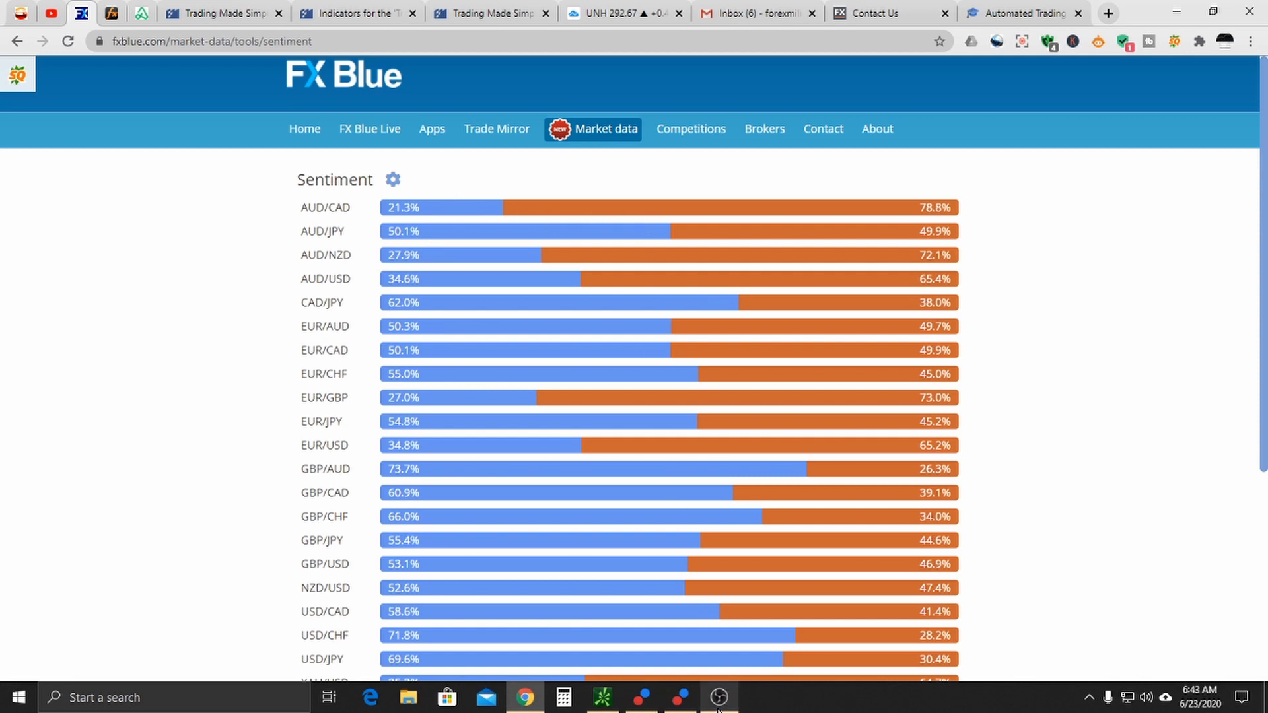
click(603, 698)
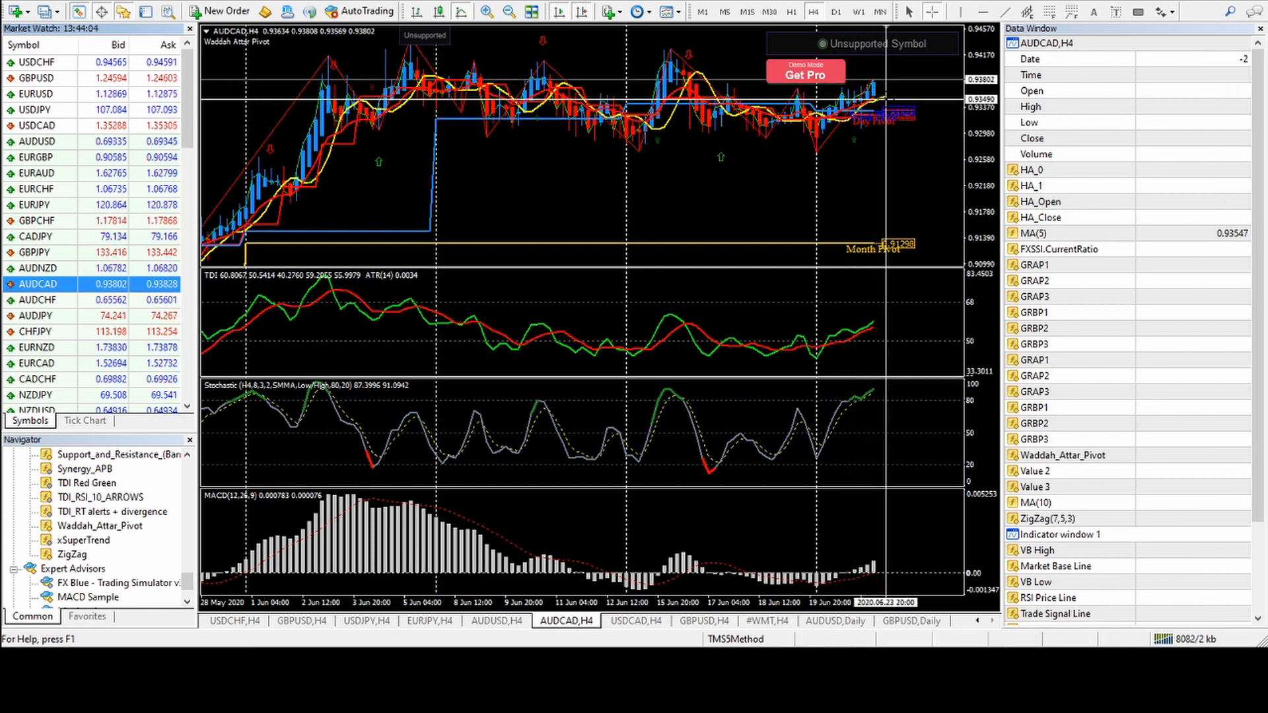
mouse_move(878, 105)
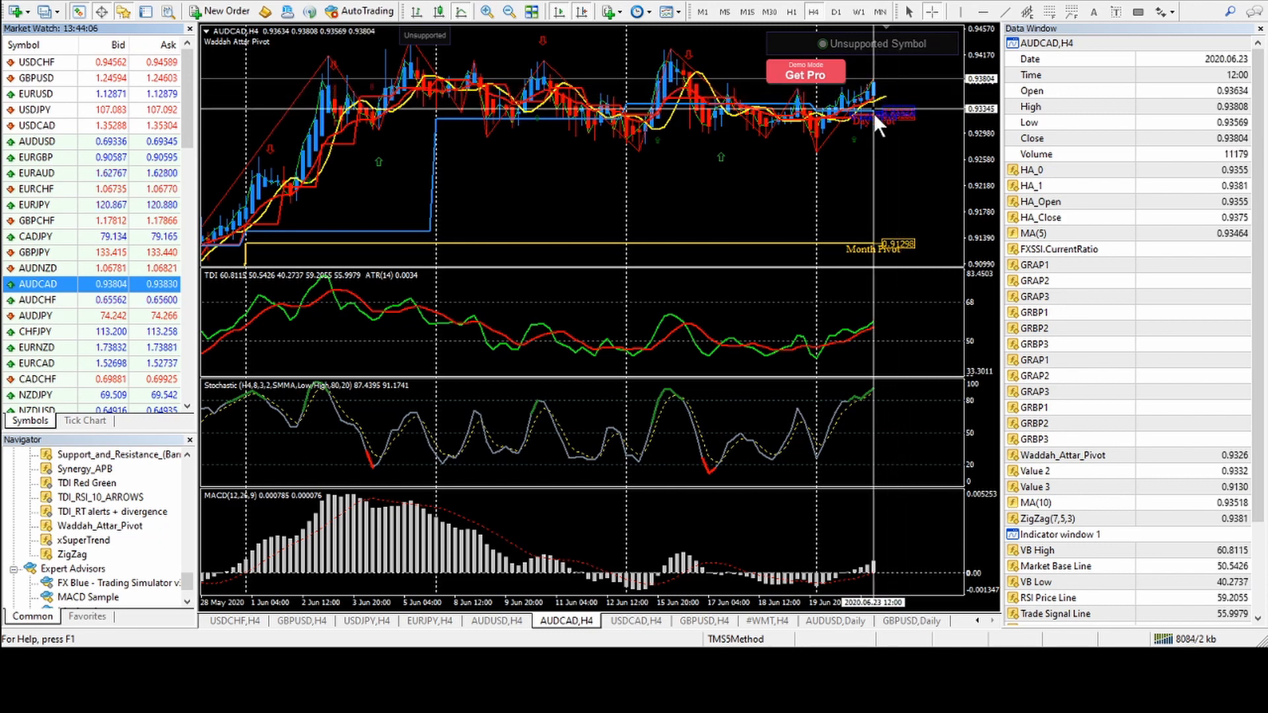
mouse_move(869, 107)
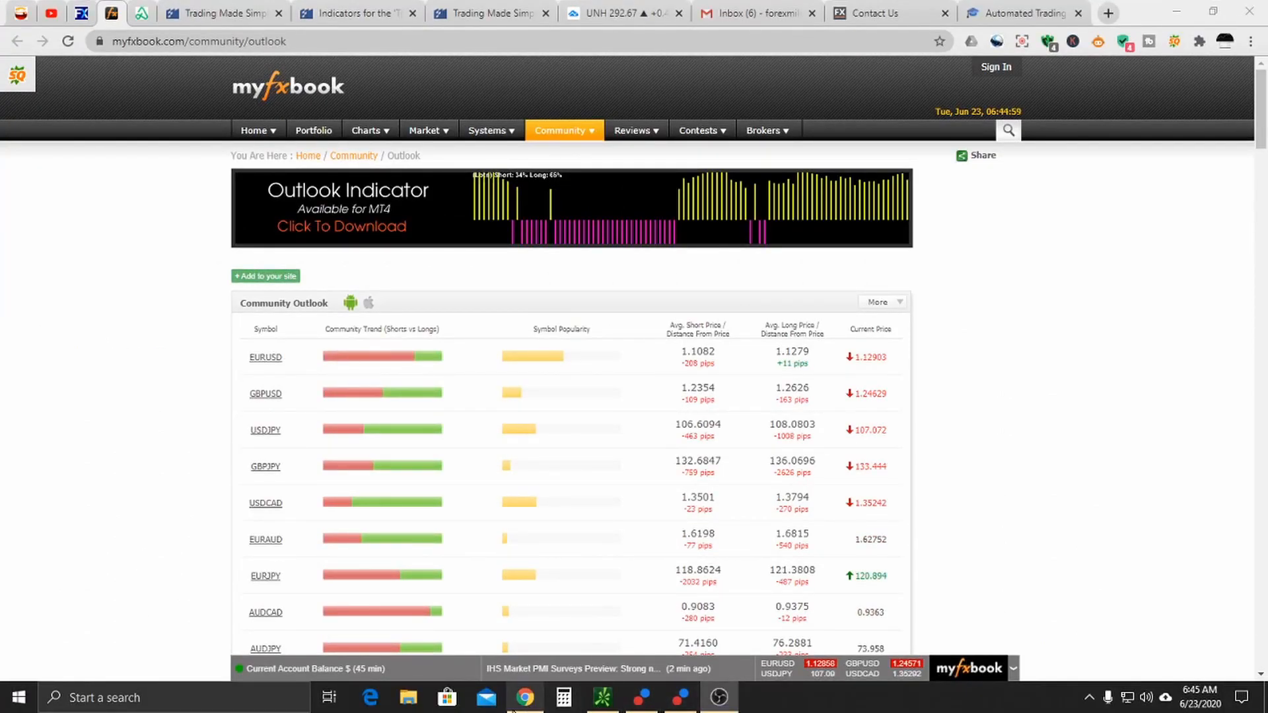
mouse_move(444, 380)
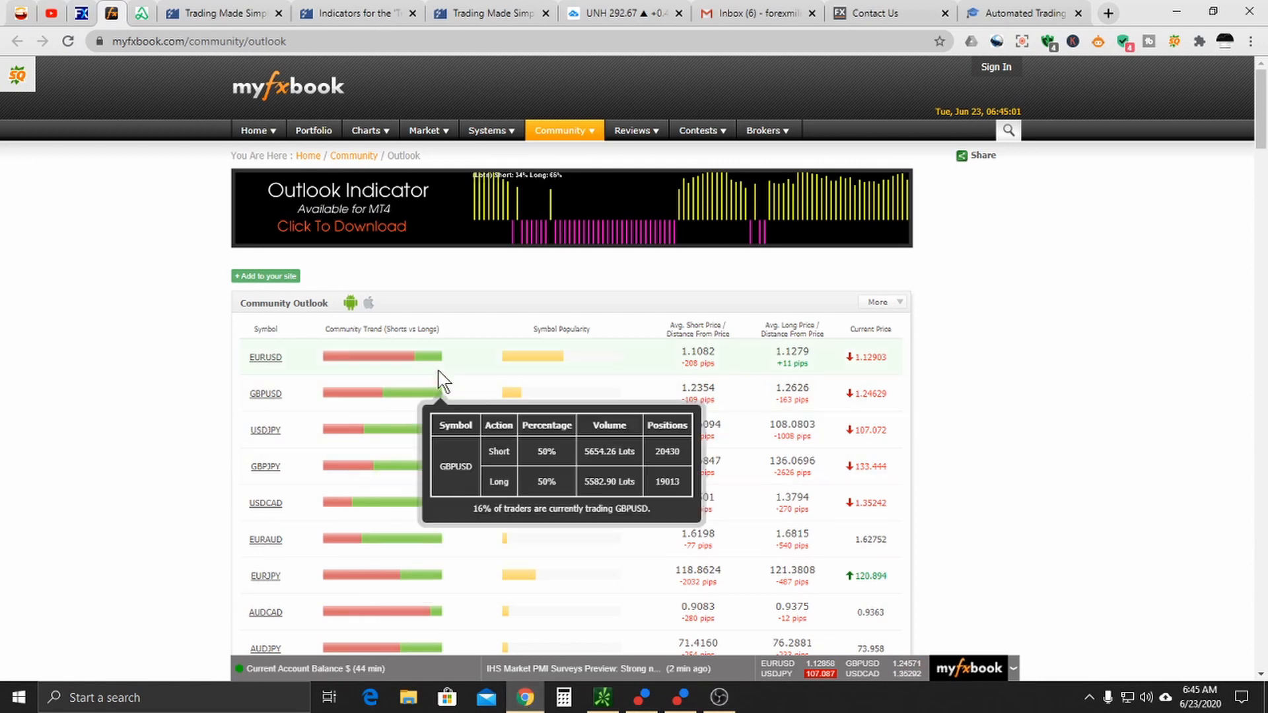
mouse_move(404, 366)
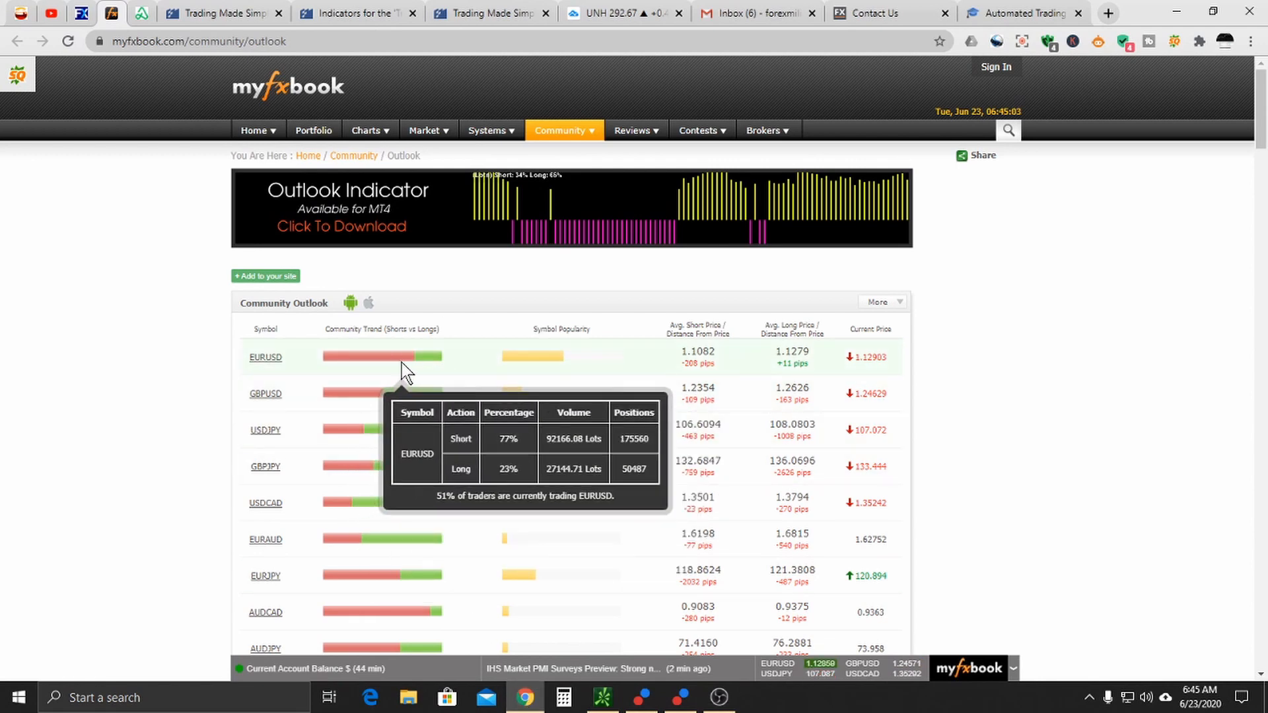
scroll(down, 3)
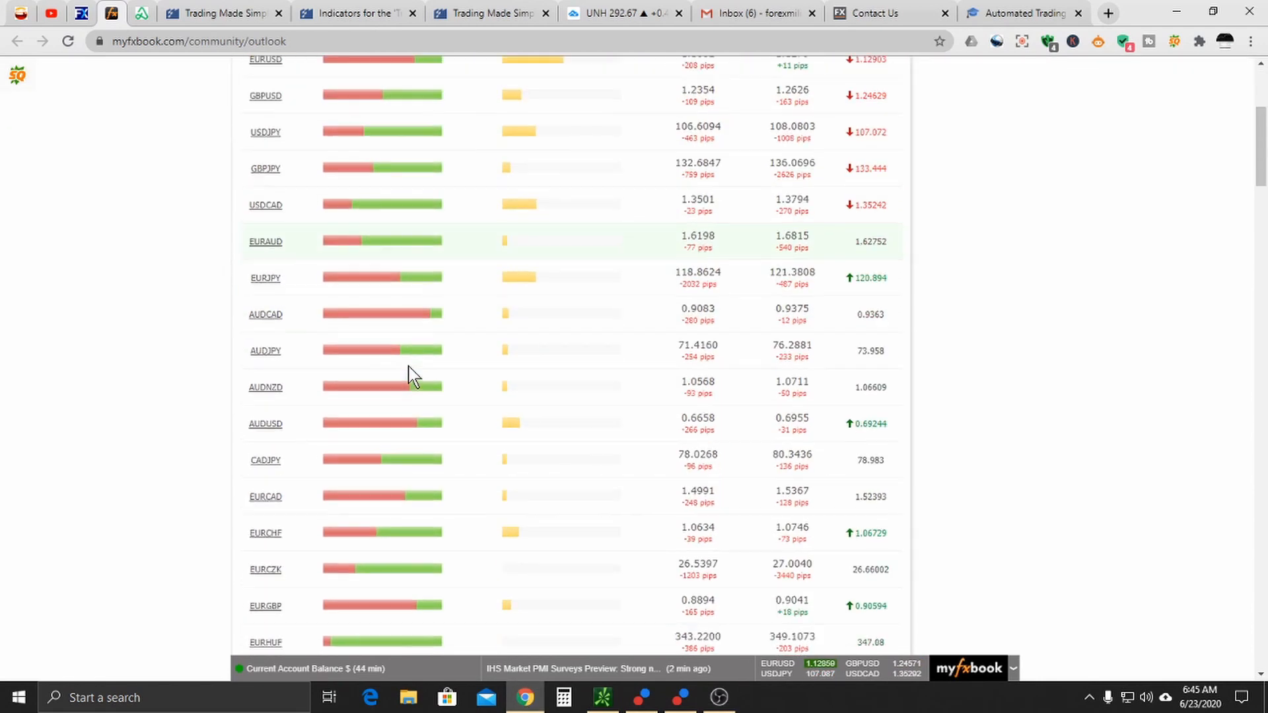
scroll(down, 3)
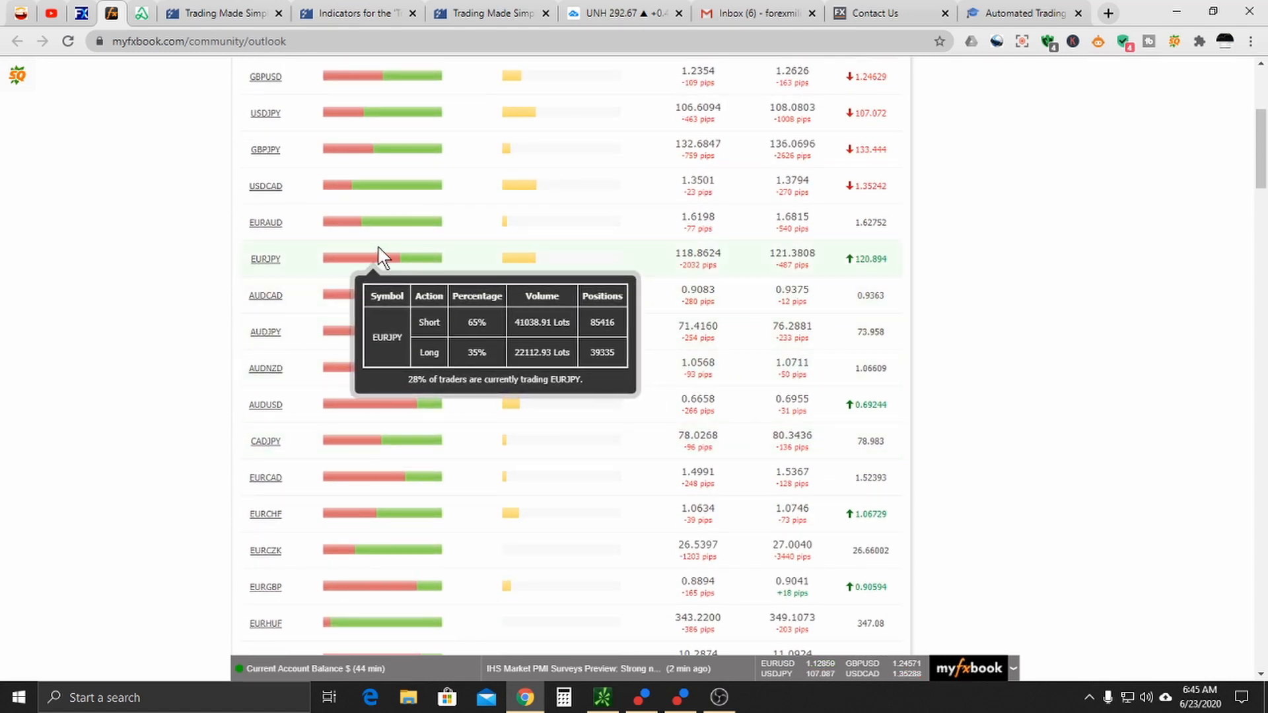
scroll(down, 3)
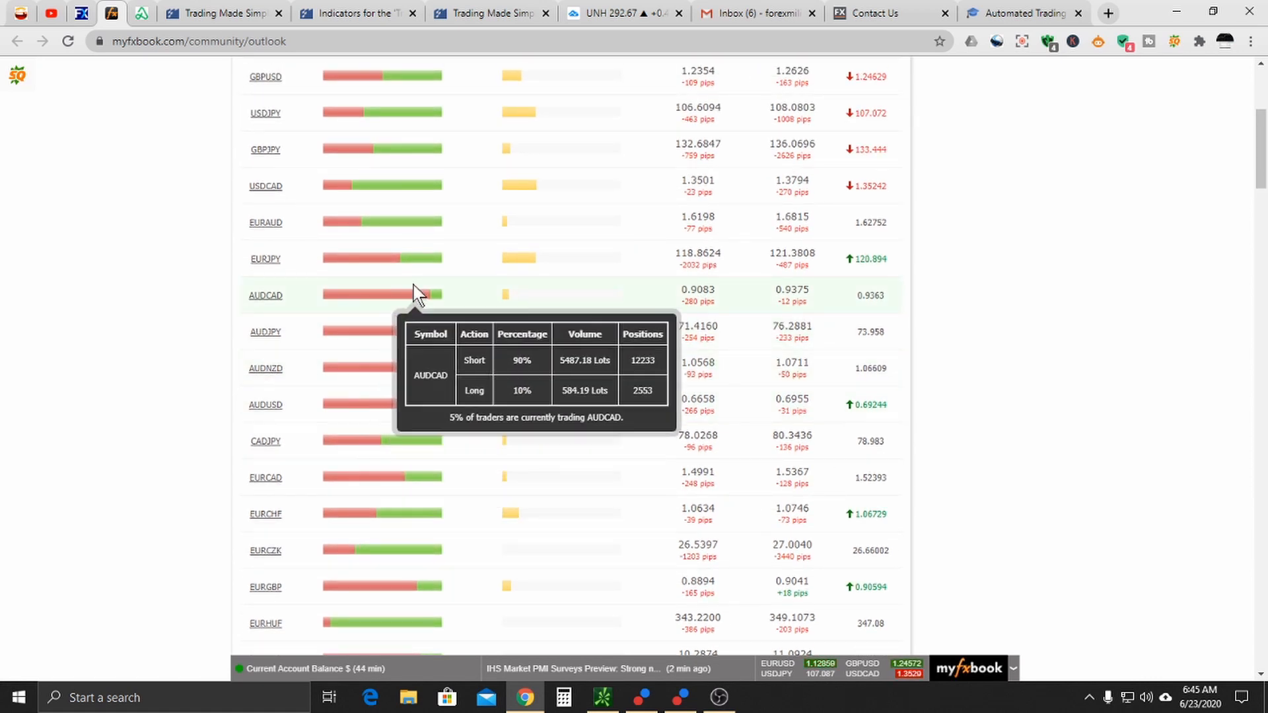
mouse_move(404, 301)
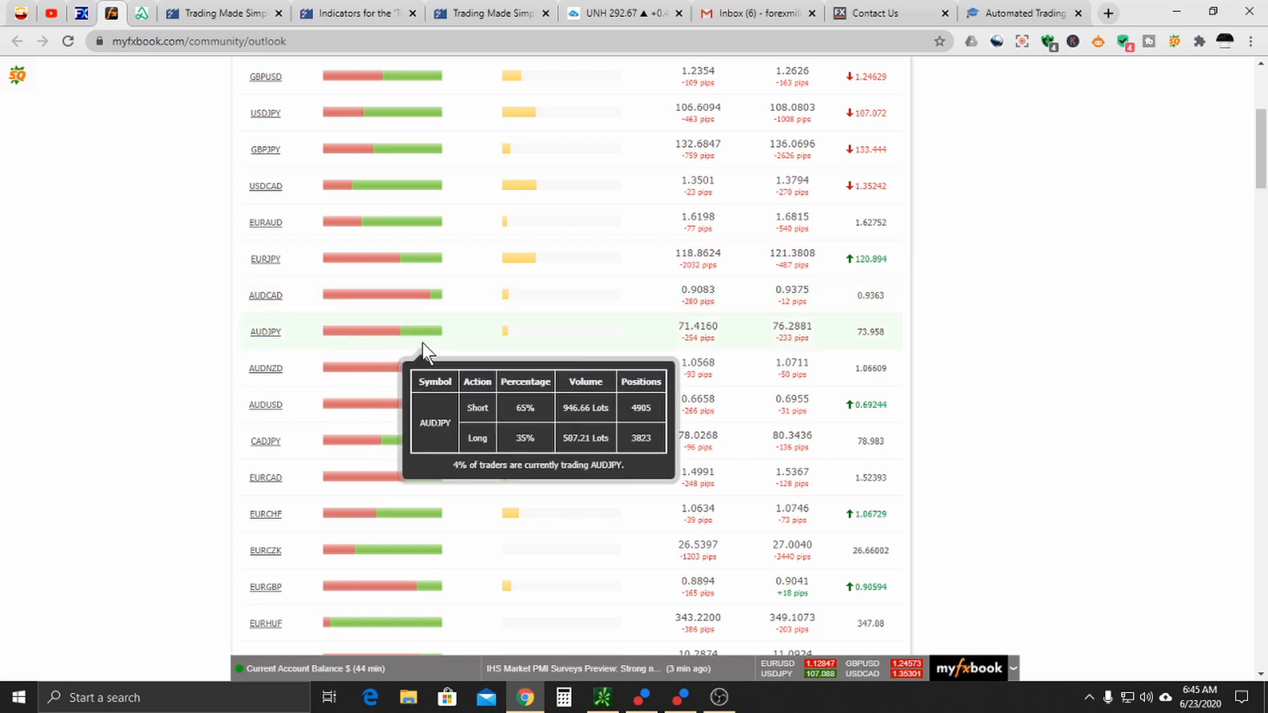
mouse_move(567, 498)
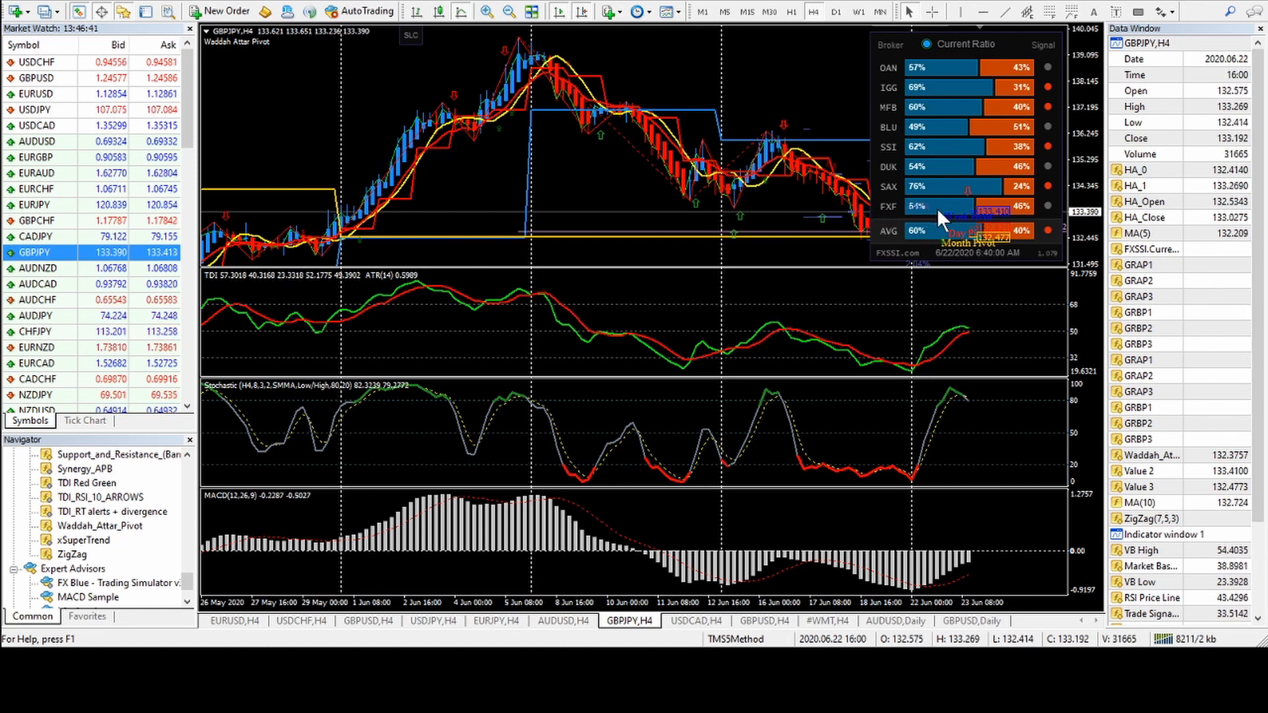
mouse_move(922, 199)
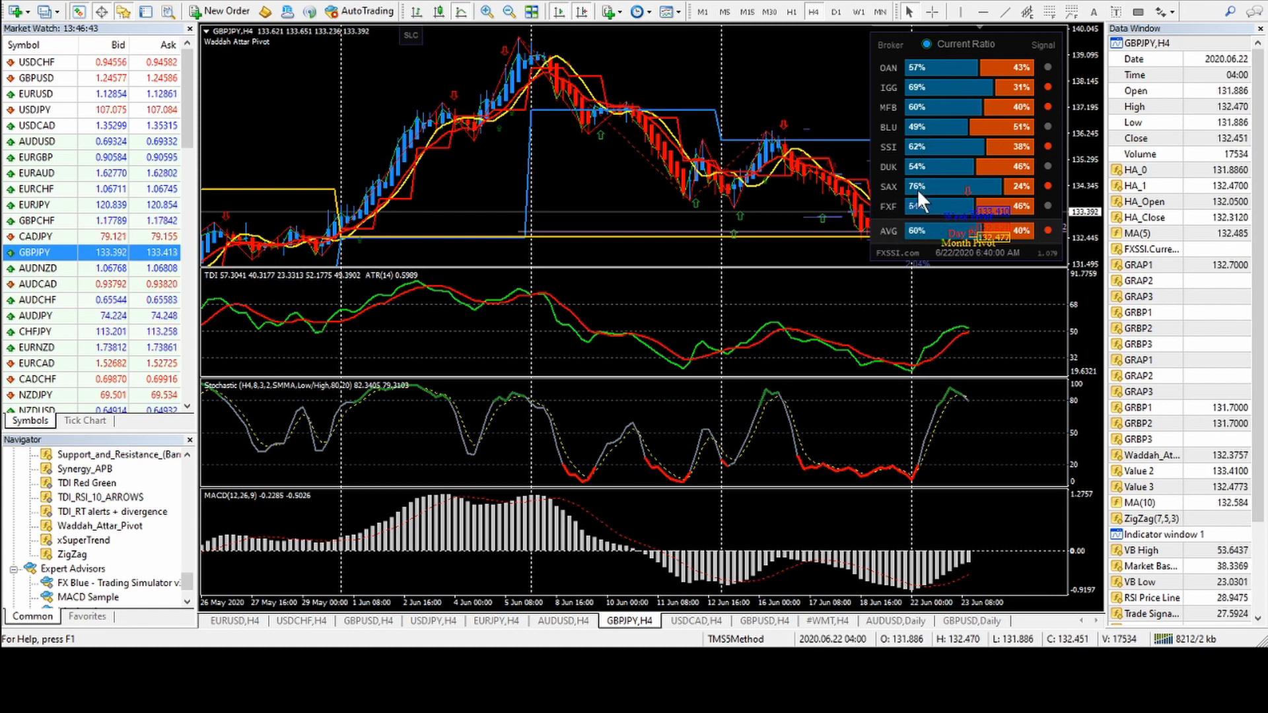